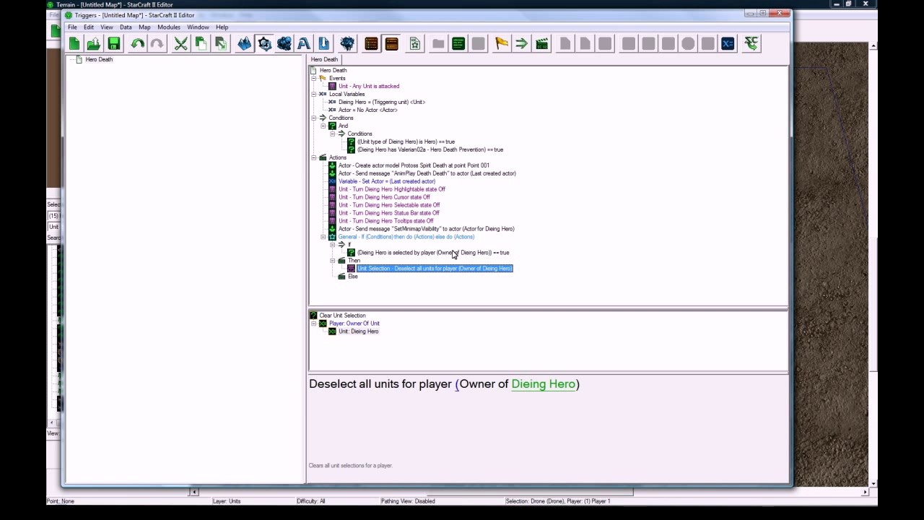
Review the existing If Then Else and state-Off actions before adding to the trigger
{"action": "left_click", "coordinate": [407, 237]}
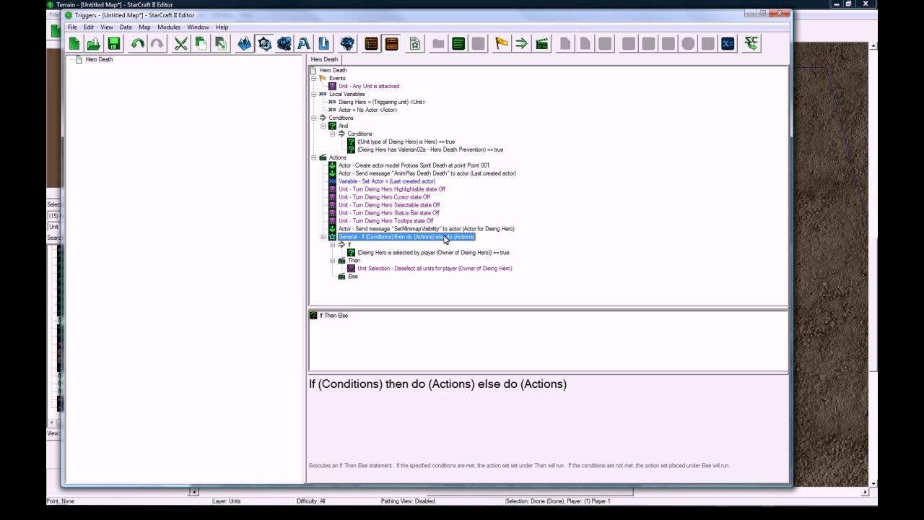
{"action": "left_click", "coordinate": [389, 205]}
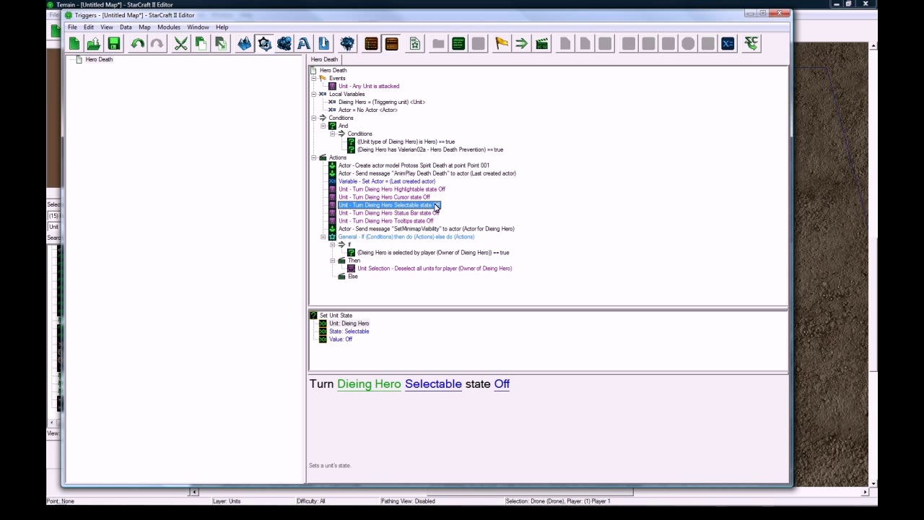
{"action": "left_click", "coordinate": [407, 236]}
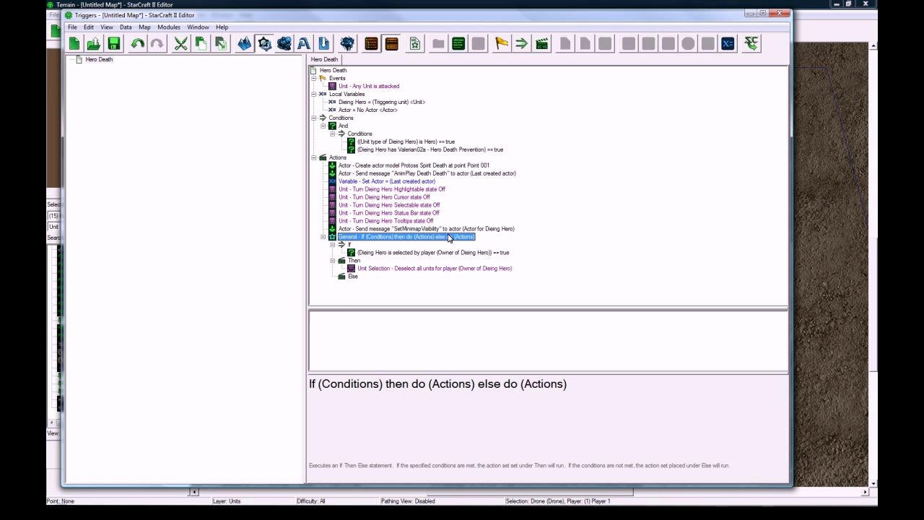
{"action": "left_click", "coordinate": [387, 205]}
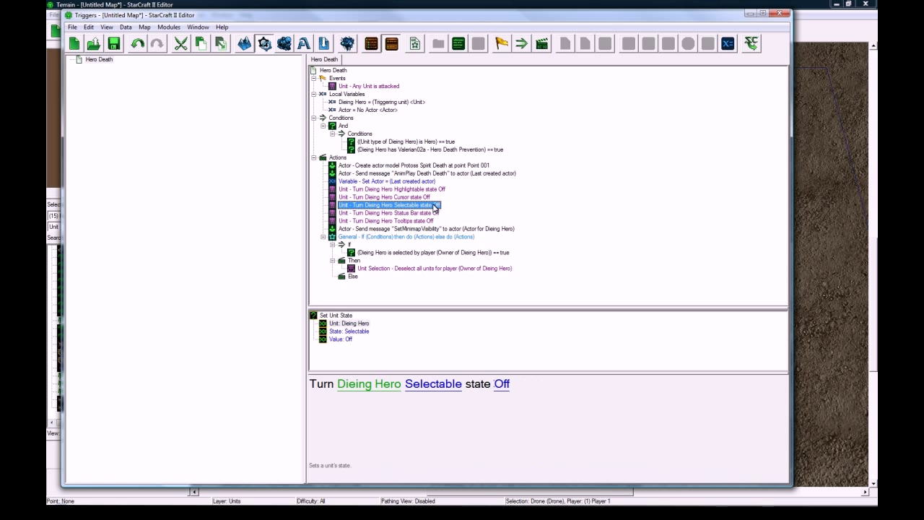
{"action": "left_click", "coordinate": [387, 220]}
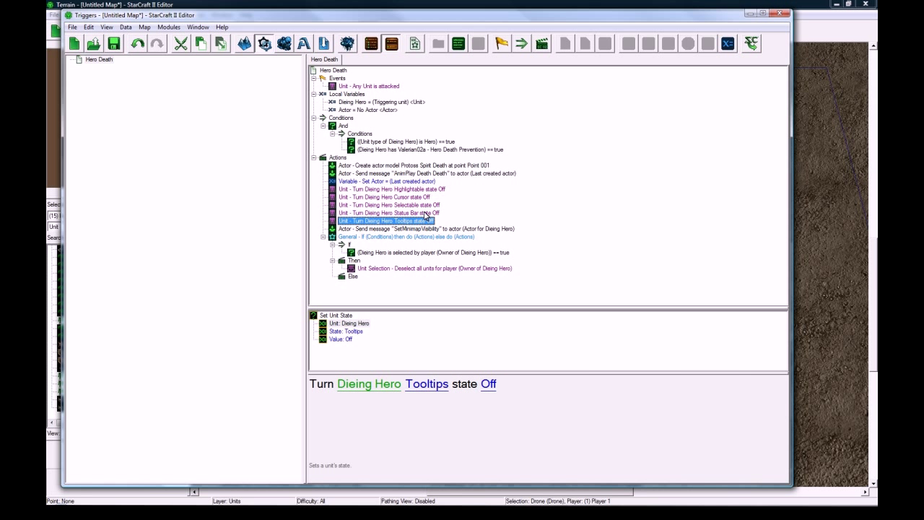
{"action": "left_click", "coordinate": [407, 237]}
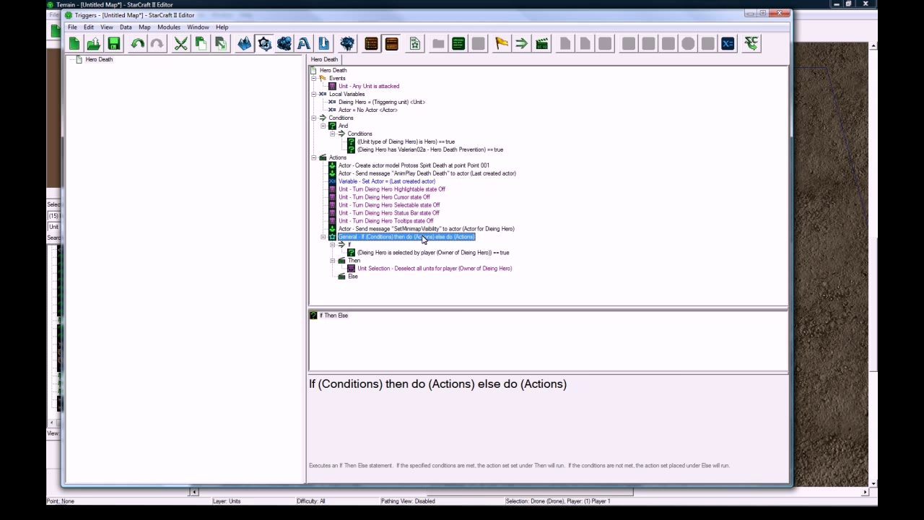
{"action": "mouse_move", "coordinate": [419, 240]}
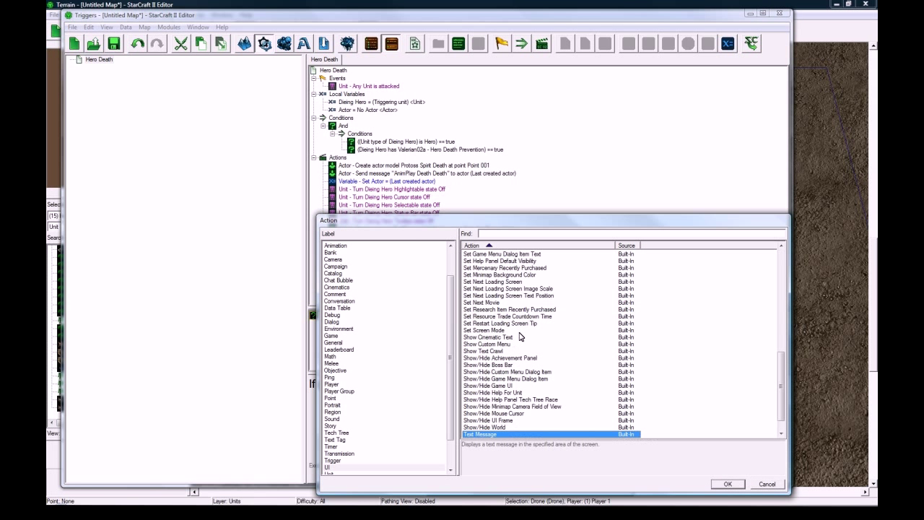
Add a Text Message action reading "You will revive in 20 seconds." for the dying hero's owner
{"action": "left_click", "coordinate": [727, 483]}
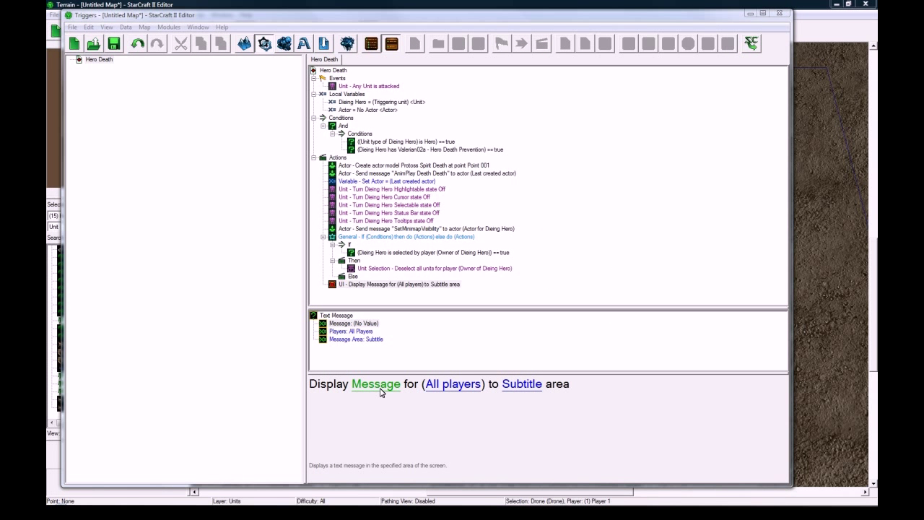
{"action": "left_click", "coordinate": [375, 384]}
{"action": "type", "text": "You will revive in 20 second"}
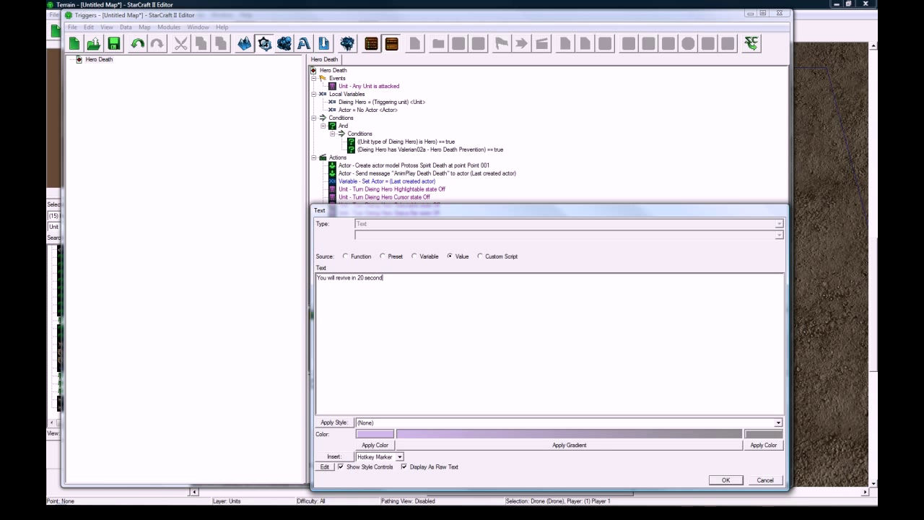
{"action": "left_click", "coordinate": [725, 479]}
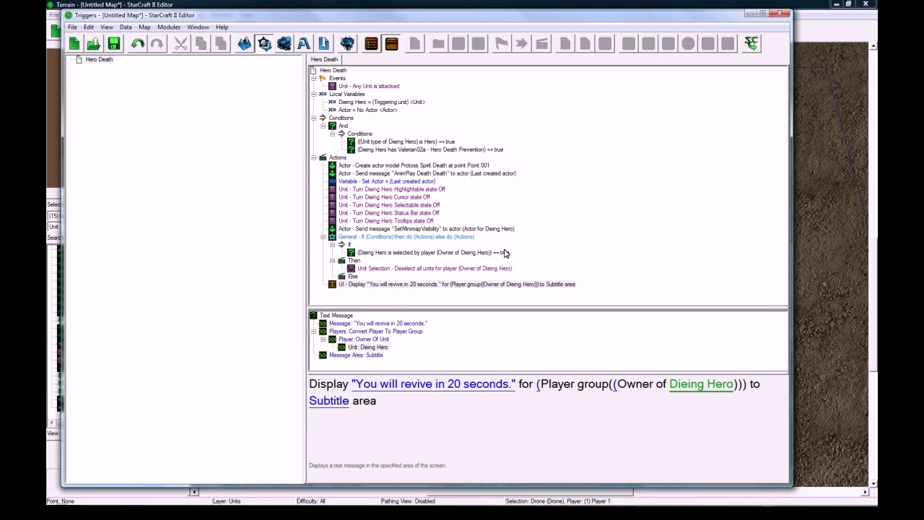
{"action": "left_click", "coordinate": [454, 283]}
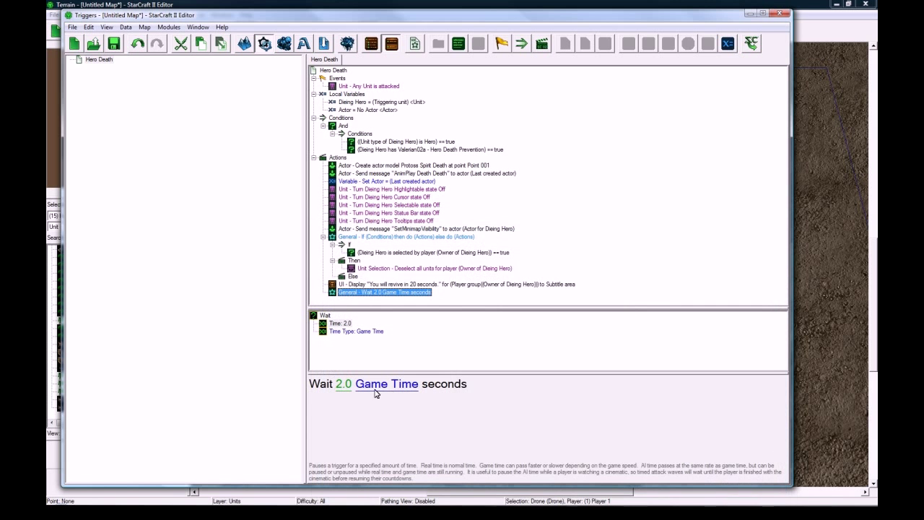
Set the new Wait action's time to 3.0 game-time seconds
{"action": "type", "text": "3.0"}
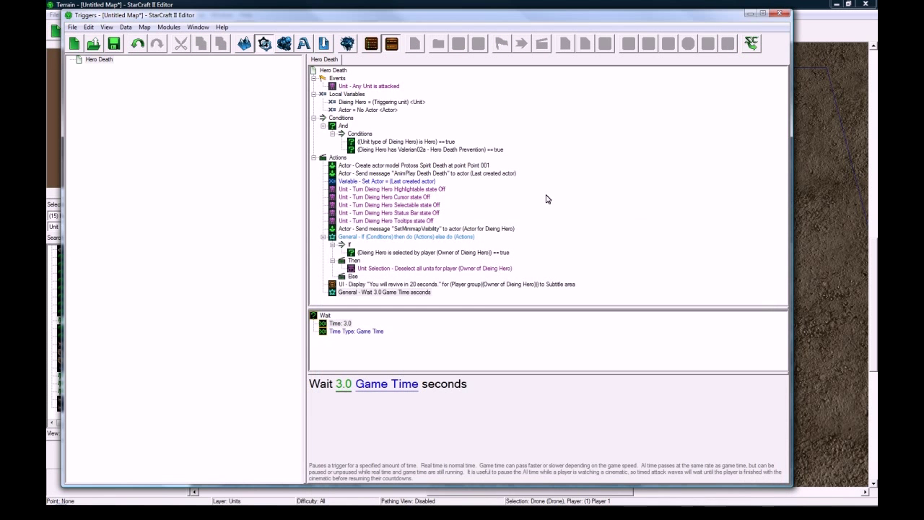
{"action": "left_click", "coordinate": [383, 292]}
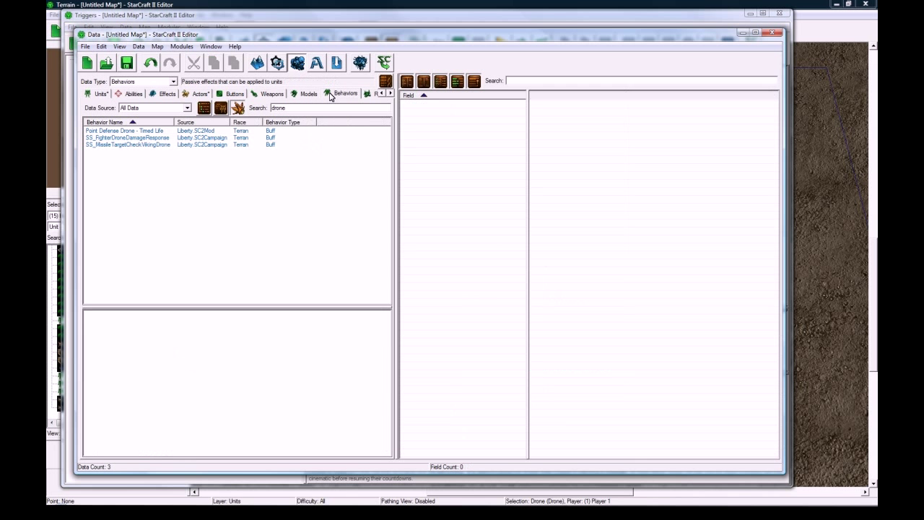
Search behaviors for Valerian and view Hero Death Prevention and Incapacitated's duration
{"action": "type", "text": "ver"}
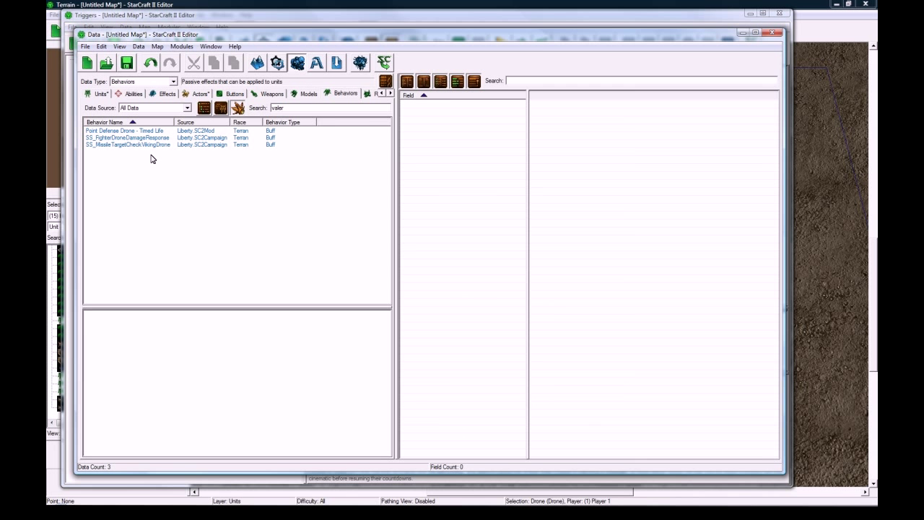
{"action": "left_click", "coordinate": [119, 172]}
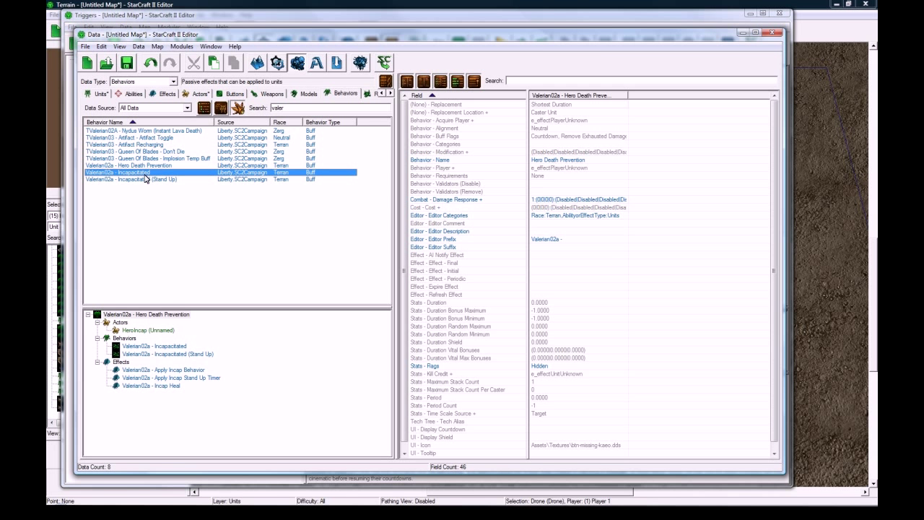
{"action": "left_click", "coordinate": [117, 172]}
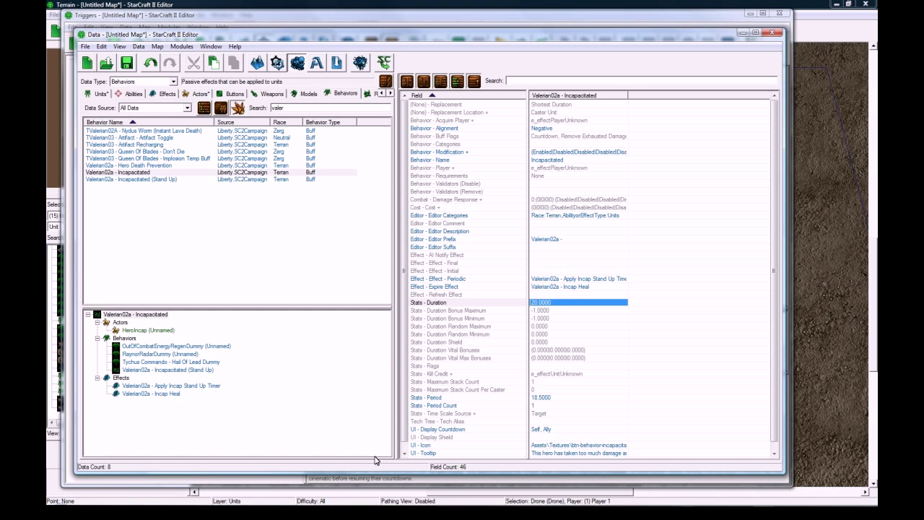
{"action": "mouse_move", "coordinate": [387, 299]}
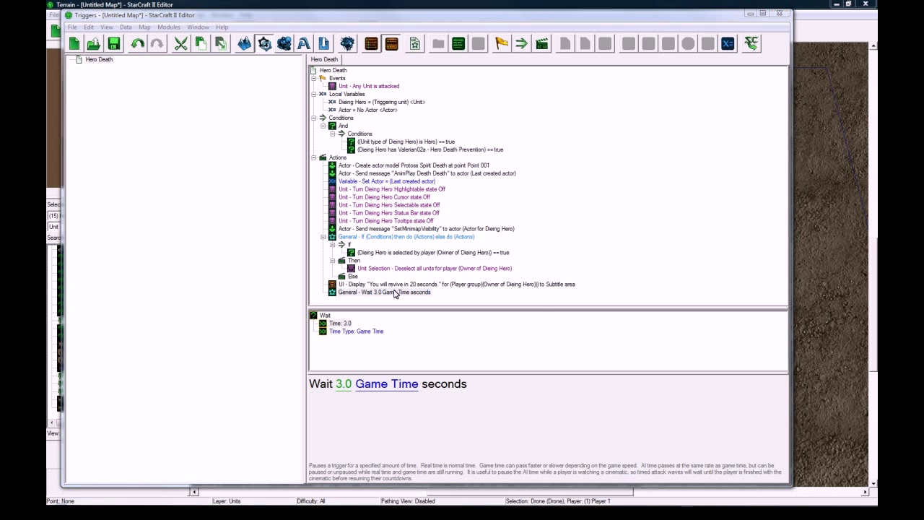
Add a Move Unit Instantly action sending the Dieing Hero to Point 001 with No Blend
{"action": "double_click", "coordinate": [384, 292]}
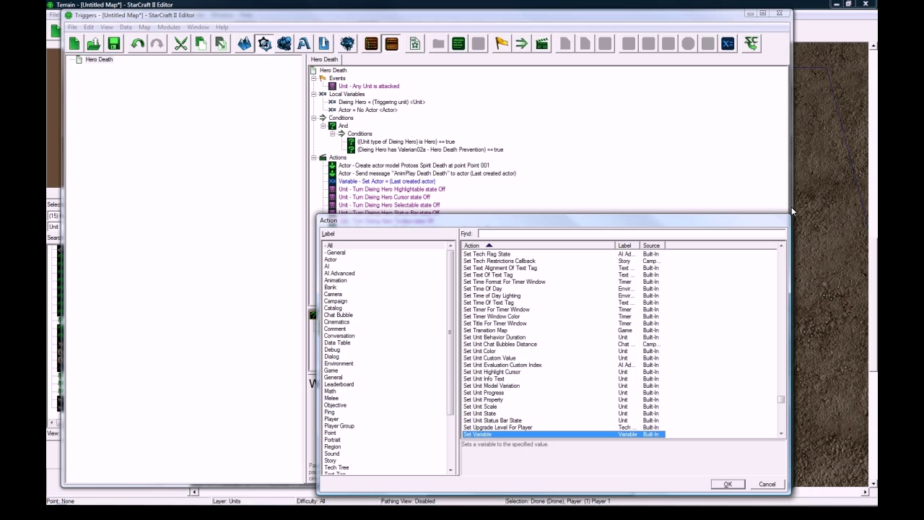
{"action": "mouse_move", "coordinate": [396, 346]}
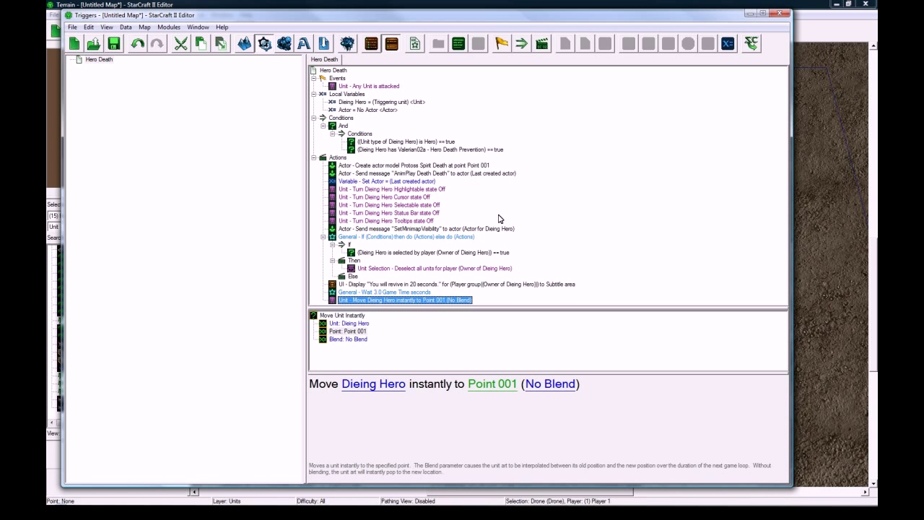
{"action": "left_click", "coordinate": [411, 164]}
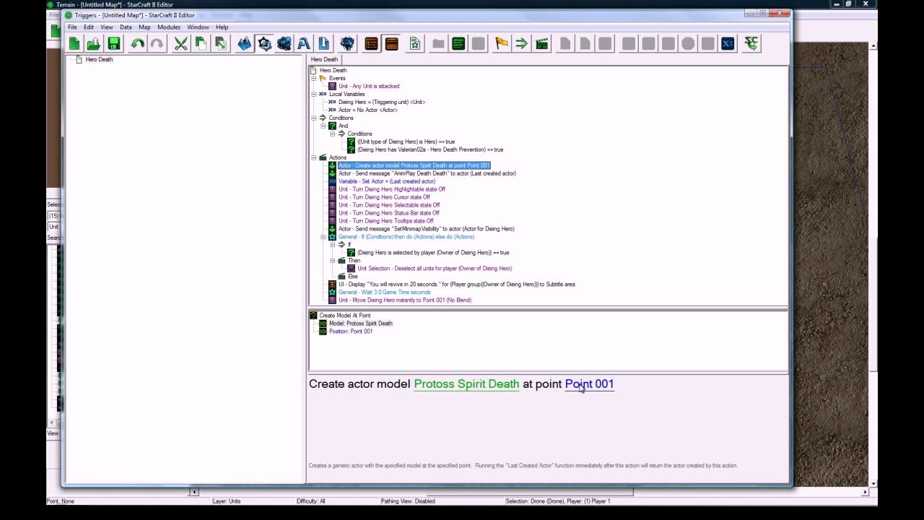
{"action": "left_click", "coordinate": [589, 384]}
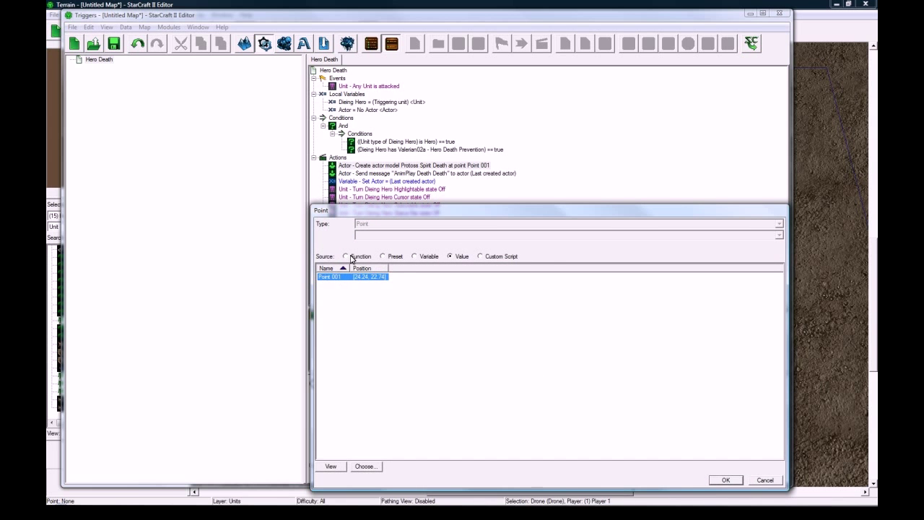
{"action": "left_click", "coordinate": [346, 257]}
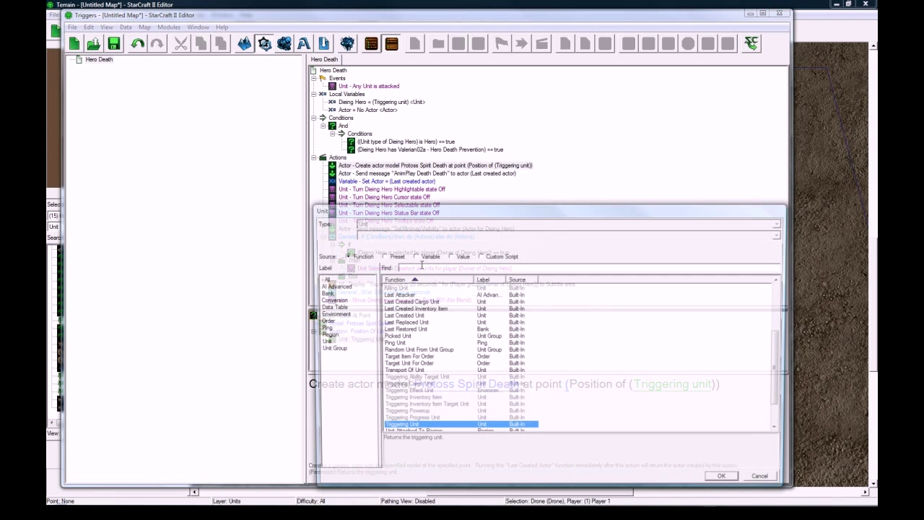
{"action": "left_click", "coordinate": [719, 475]}
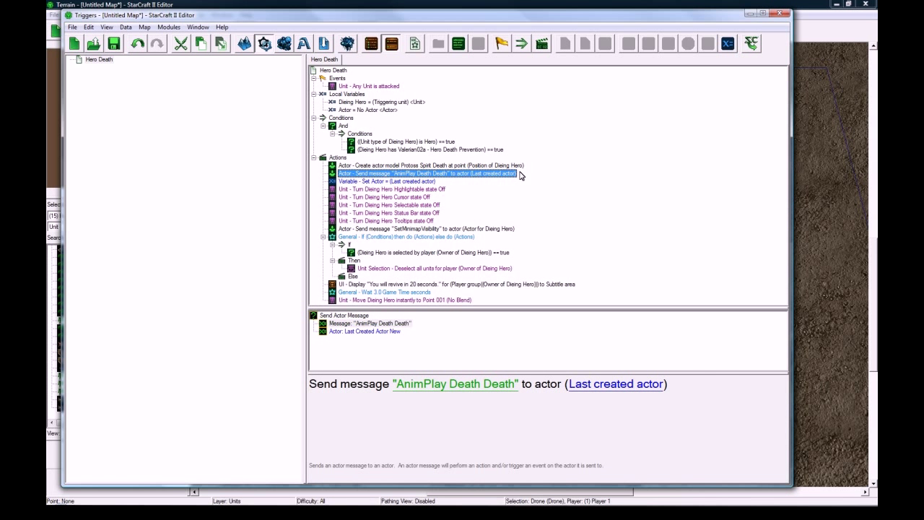
{"action": "left_click", "coordinate": [430, 165]}
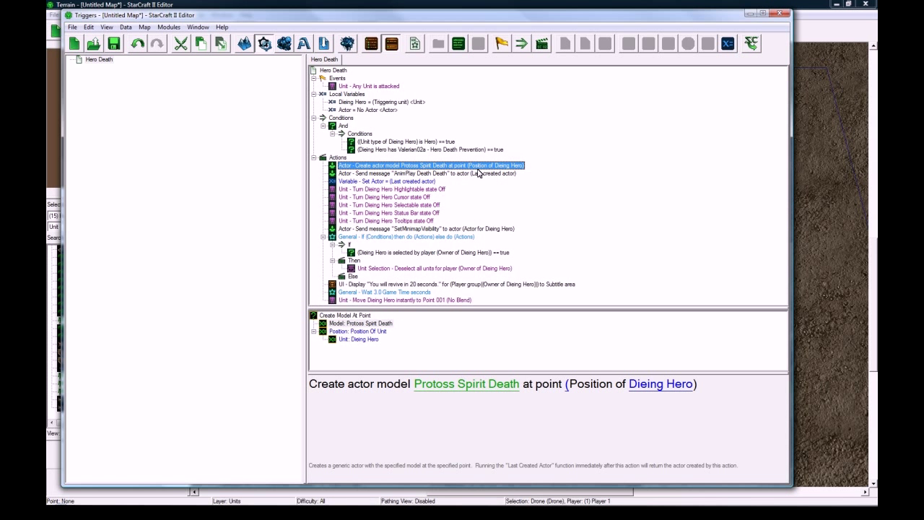
{"action": "left_click", "coordinate": [404, 299]}
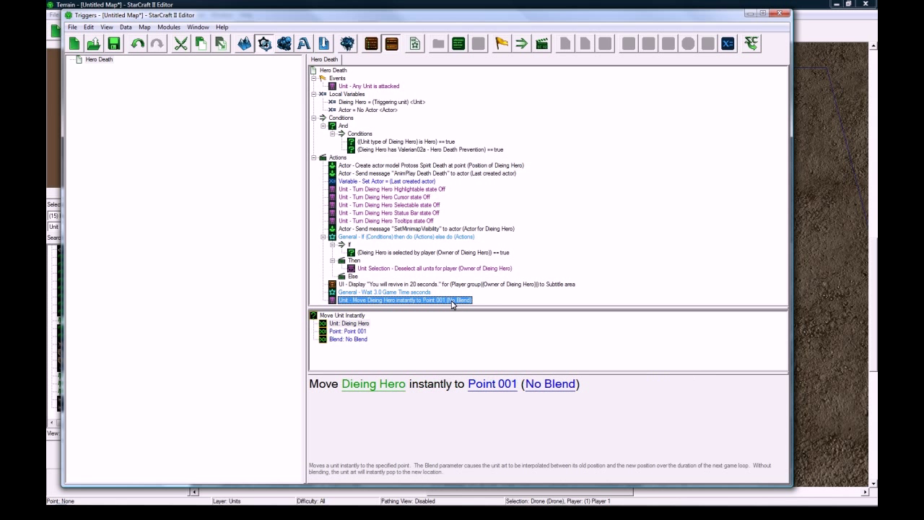
{"action": "mouse_move", "coordinate": [497, 309]}
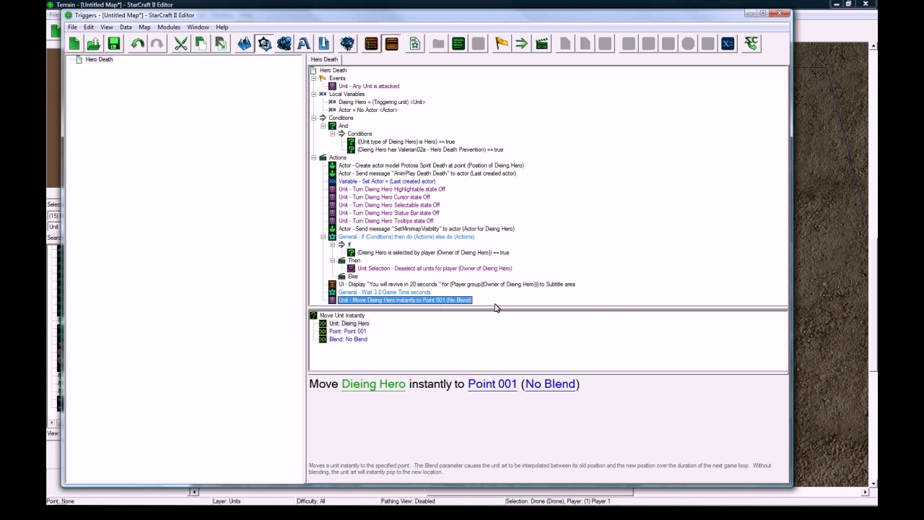
{"action": "mouse_move", "coordinate": [395, 228]}
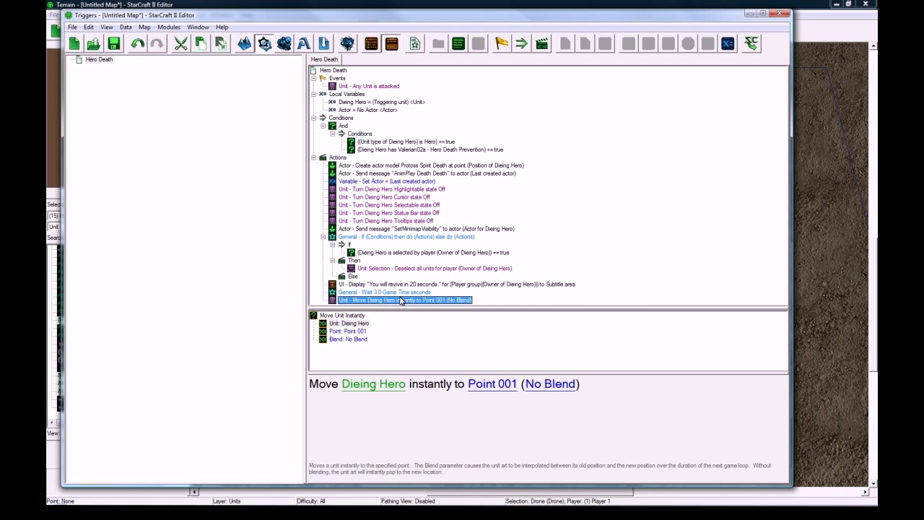
{"action": "left_click", "coordinate": [378, 101]}
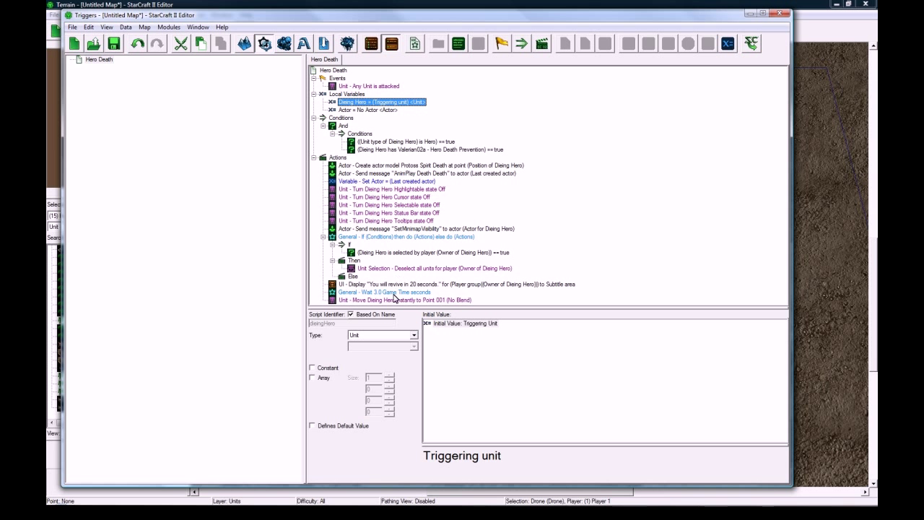
{"action": "left_click", "coordinate": [404, 299]}
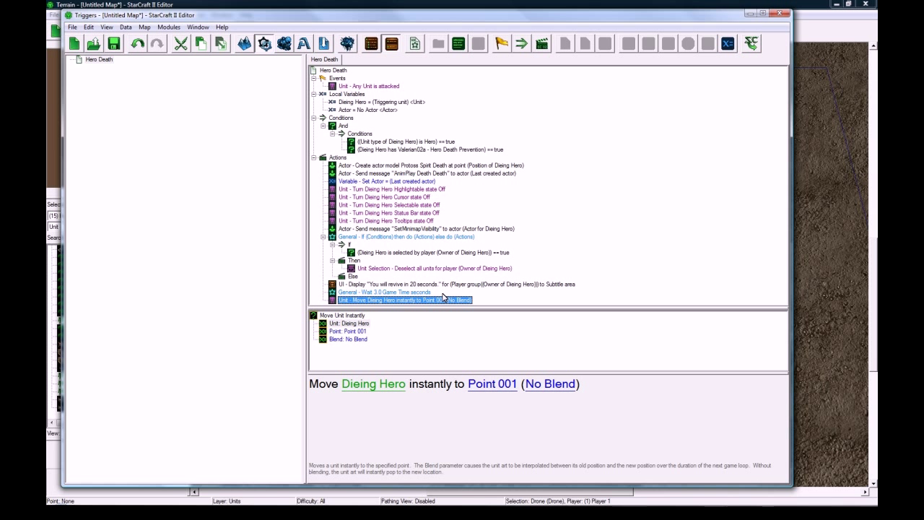
{"action": "mouse_move", "coordinate": [390, 195]}
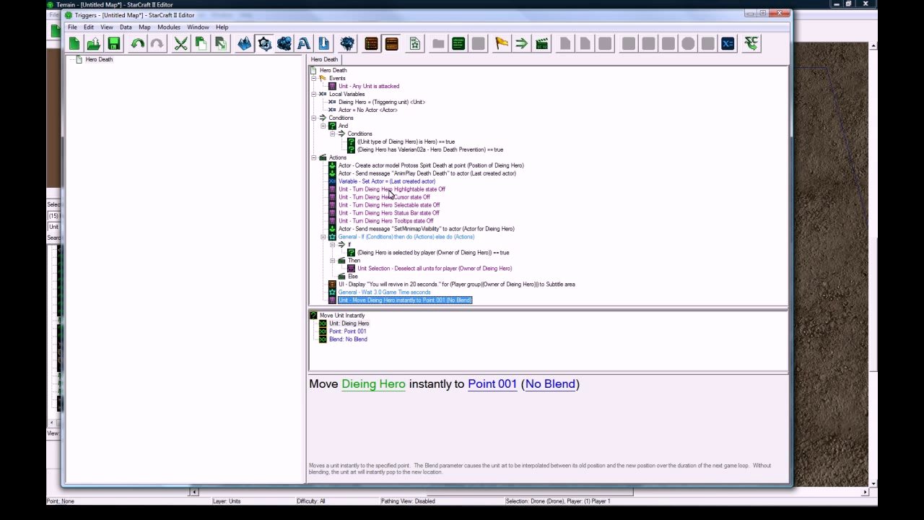
{"action": "left_click", "coordinate": [454, 283]}
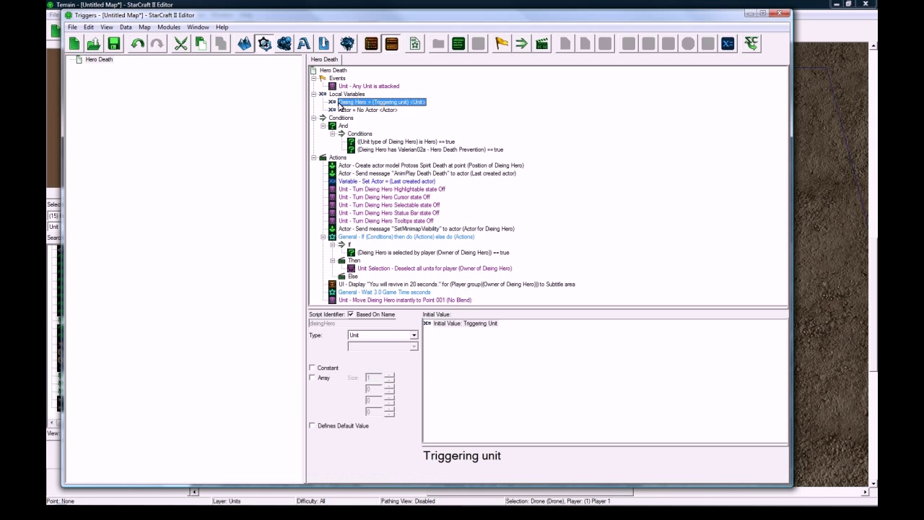
{"action": "mouse_move", "coordinate": [395, 303]}
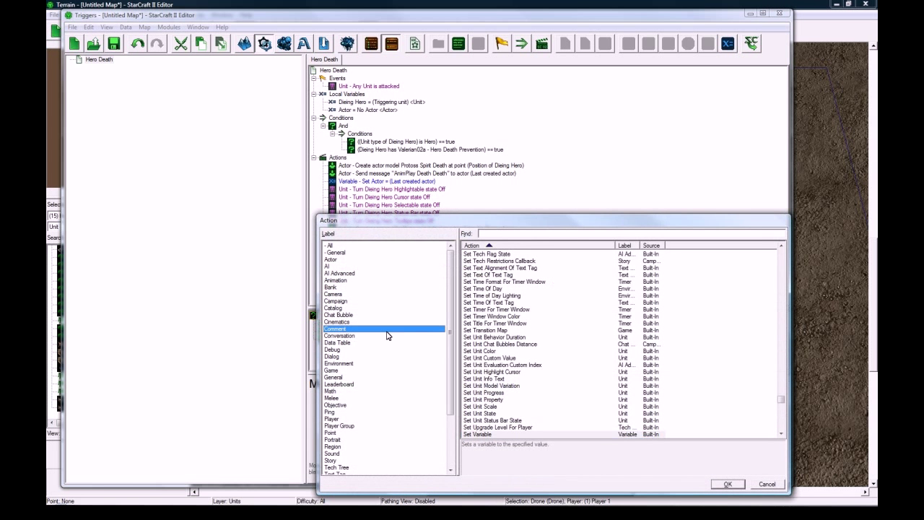
Add a General Wait action of 17.0 game-time seconds after the move
{"action": "left_click", "coordinate": [332, 377]}
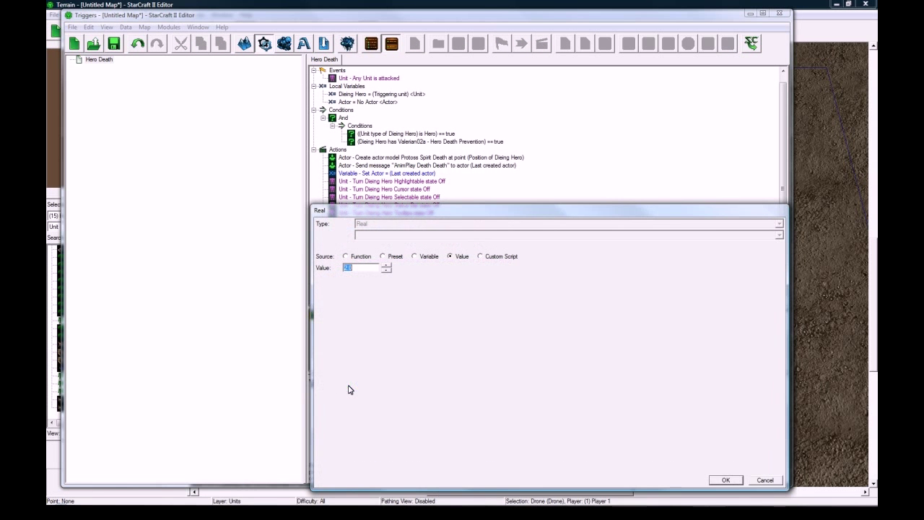
{"action": "left_click", "coordinate": [724, 480]}
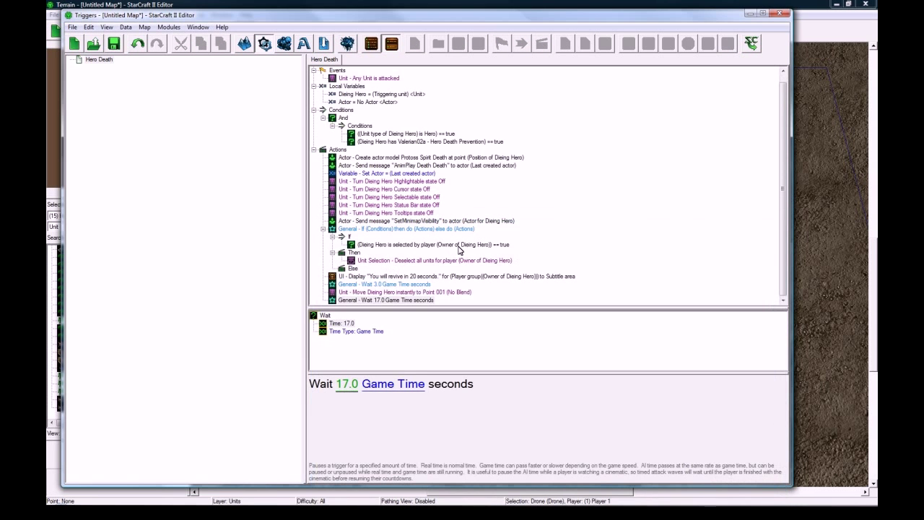
{"action": "left_click", "coordinate": [384, 299]}
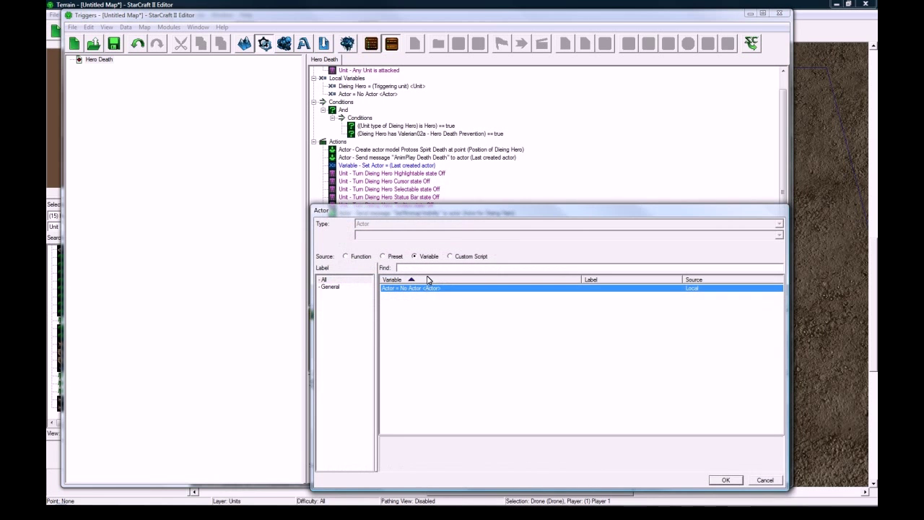
Store the created death actor in an Actor variable and add a Destroy message to it
{"action": "left_click", "coordinate": [724, 480]}
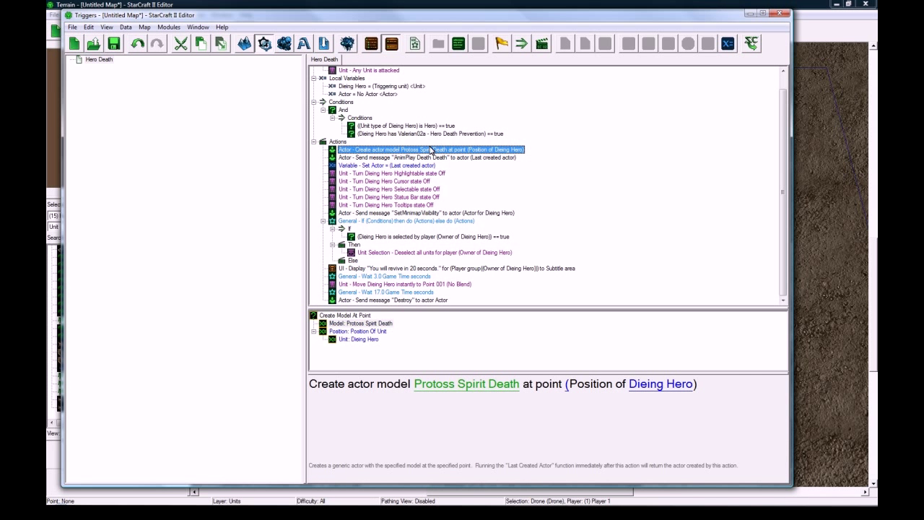
{"action": "left_click", "coordinate": [391, 299]}
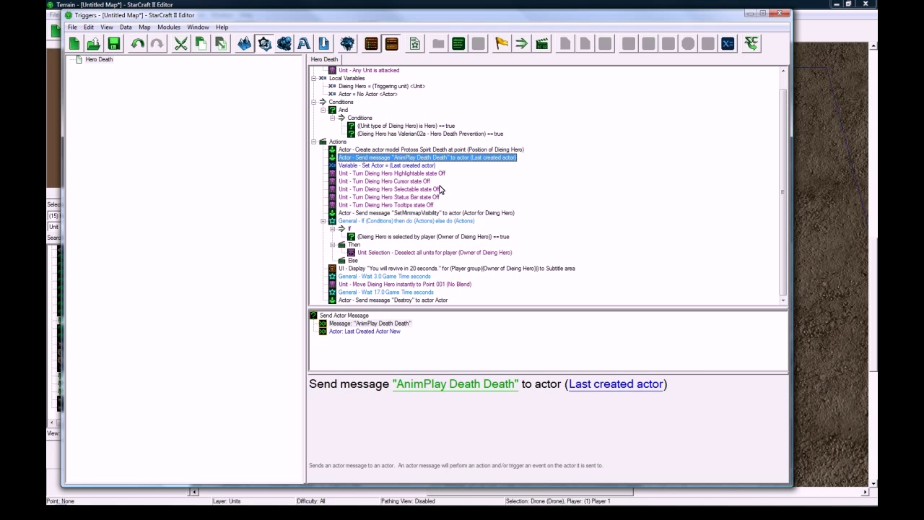
{"action": "mouse_move", "coordinate": [442, 172]}
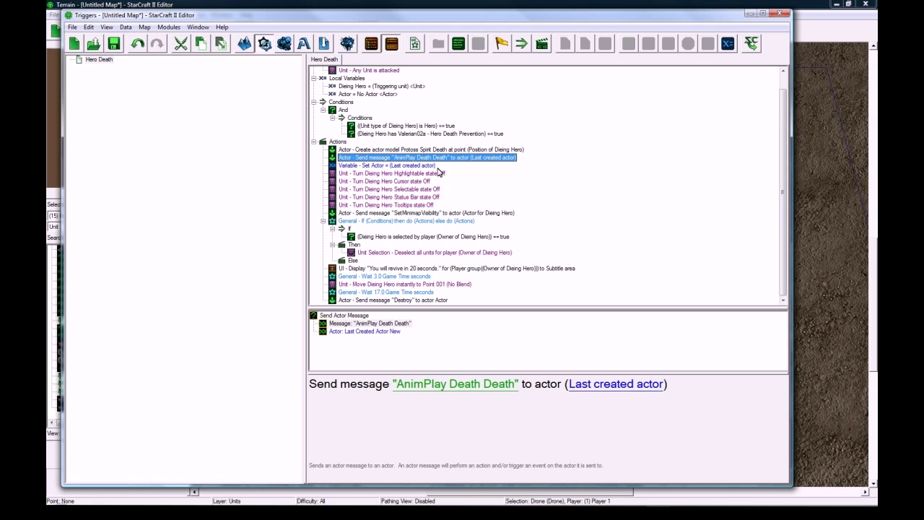
{"action": "left_click", "coordinate": [390, 299]}
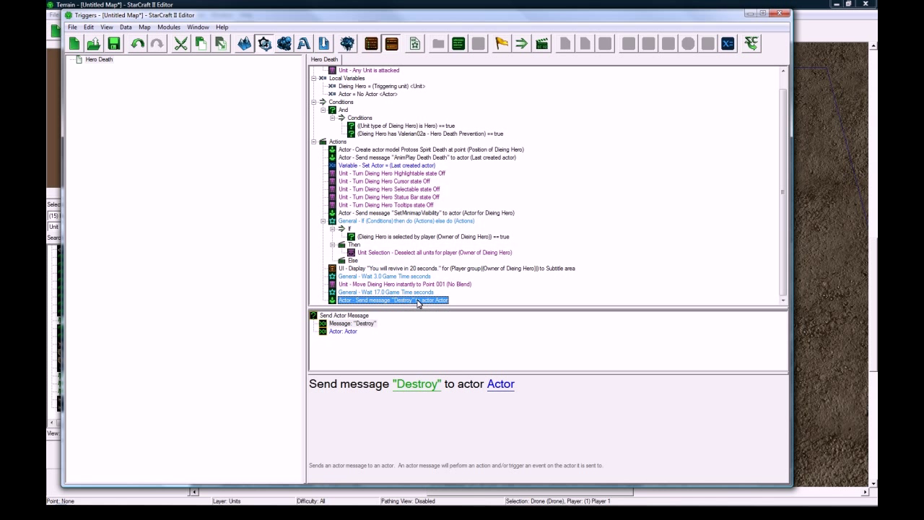
{"action": "mouse_move", "coordinate": [389, 297]}
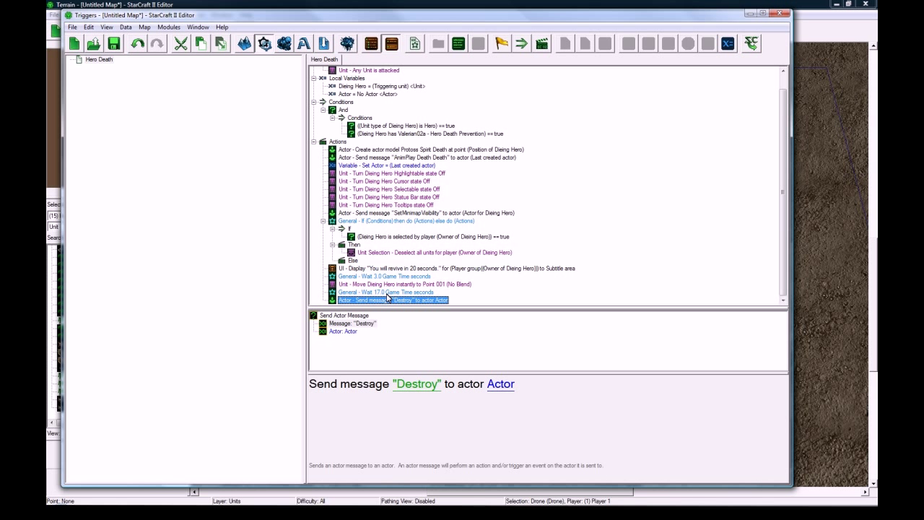
{"action": "right_click", "coordinate": [390, 299]}
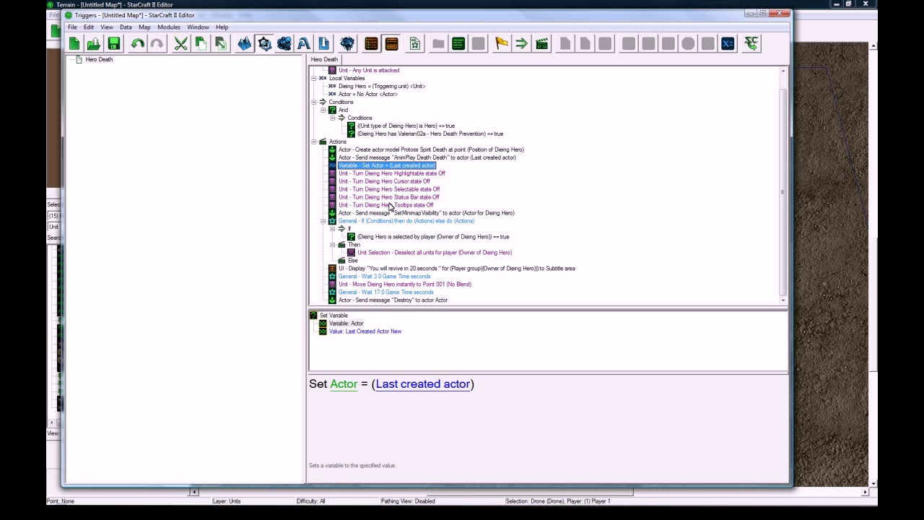
{"action": "mouse_move", "coordinate": [387, 219]}
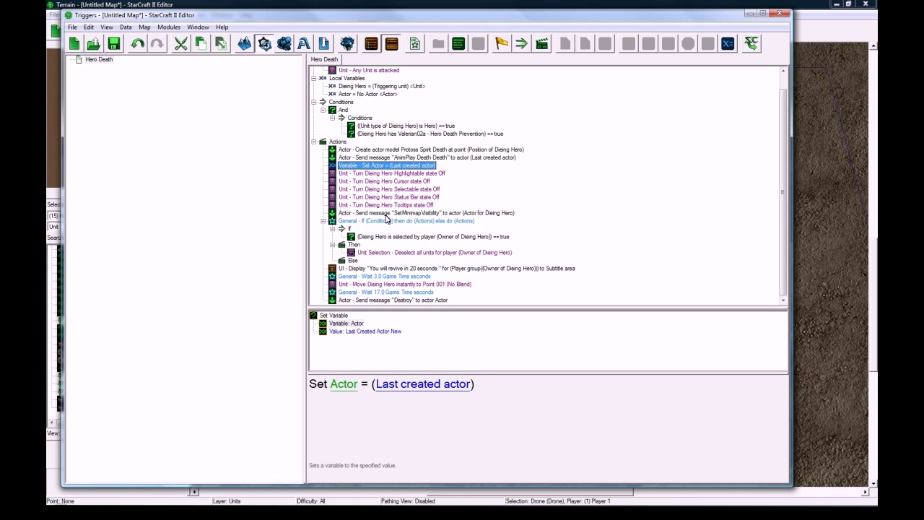
Review the death animation, store-actor and Destroy message actions in sequence
{"action": "left_click", "coordinate": [426, 157]}
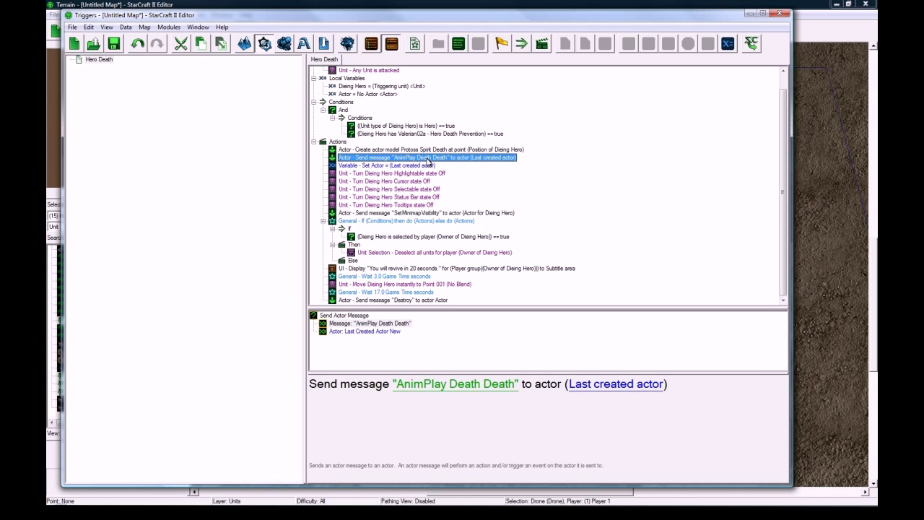
{"action": "mouse_move", "coordinate": [430, 195]}
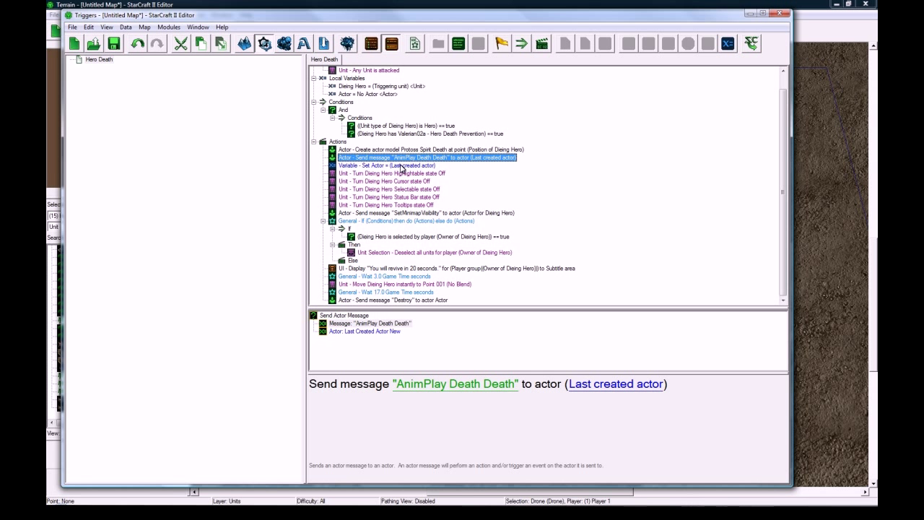
{"action": "left_click", "coordinate": [391, 299]}
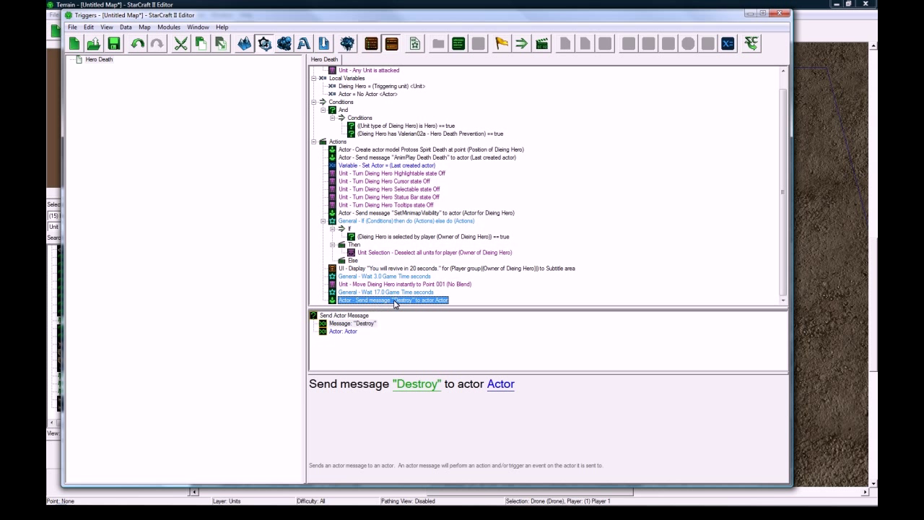
{"action": "left_click", "coordinate": [426, 158]}
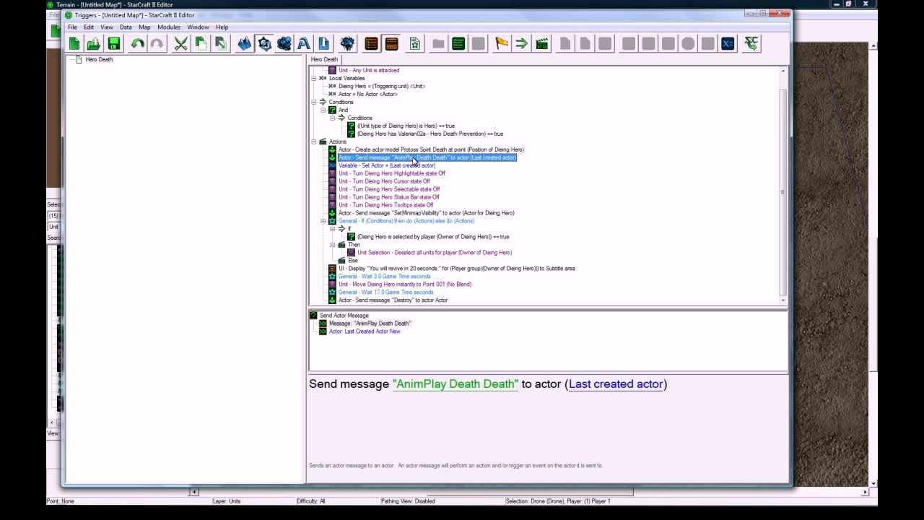
{"action": "left_click", "coordinate": [386, 164]}
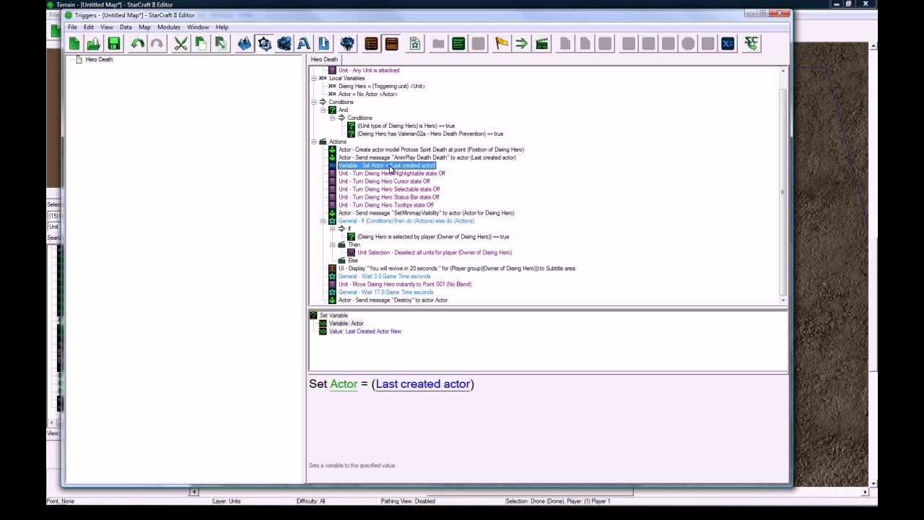
{"action": "left_click", "coordinate": [384, 292]}
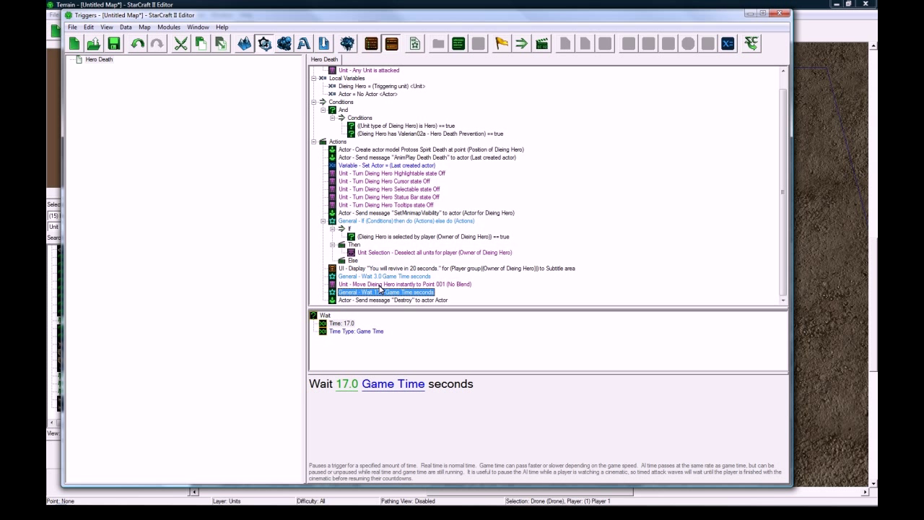
Copy the state-Off and minimap actions and paste them after the Destroy message
{"action": "left_click", "coordinate": [426, 212]}
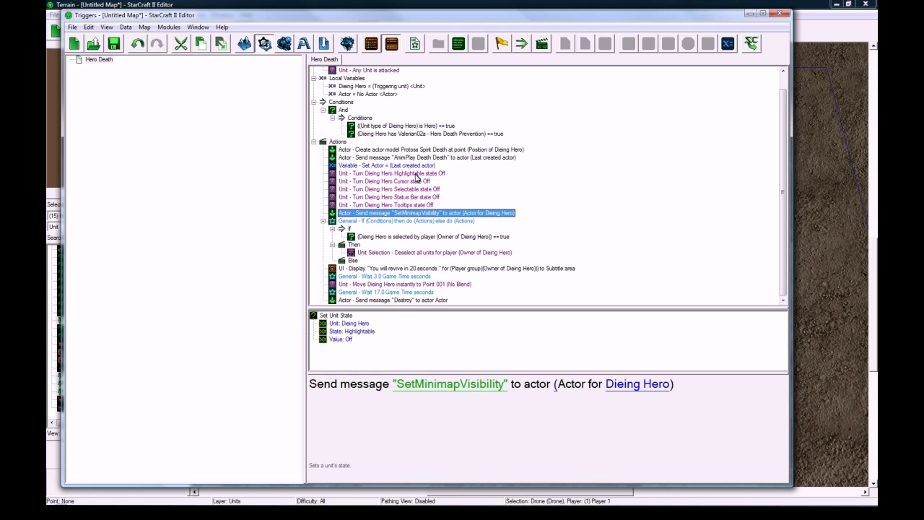
{"action": "left_click", "coordinate": [391, 298]}
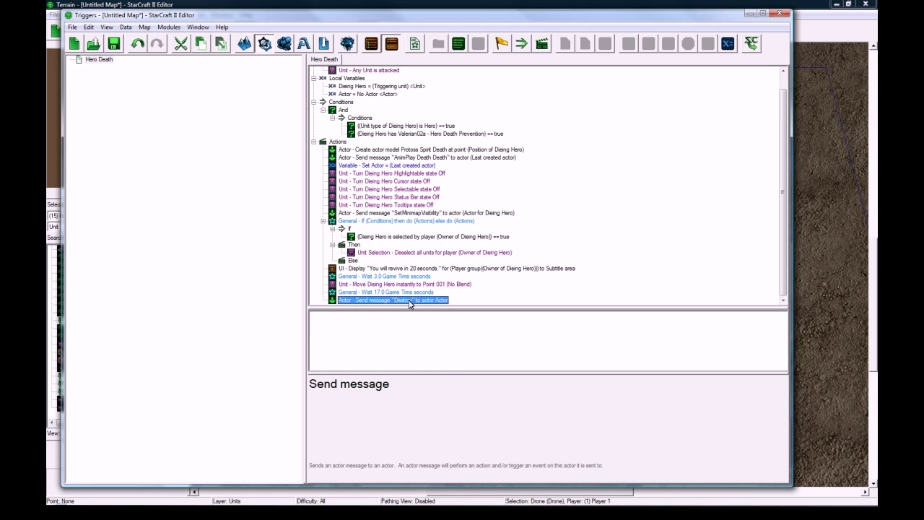
{"action": "left_click", "coordinate": [393, 299]}
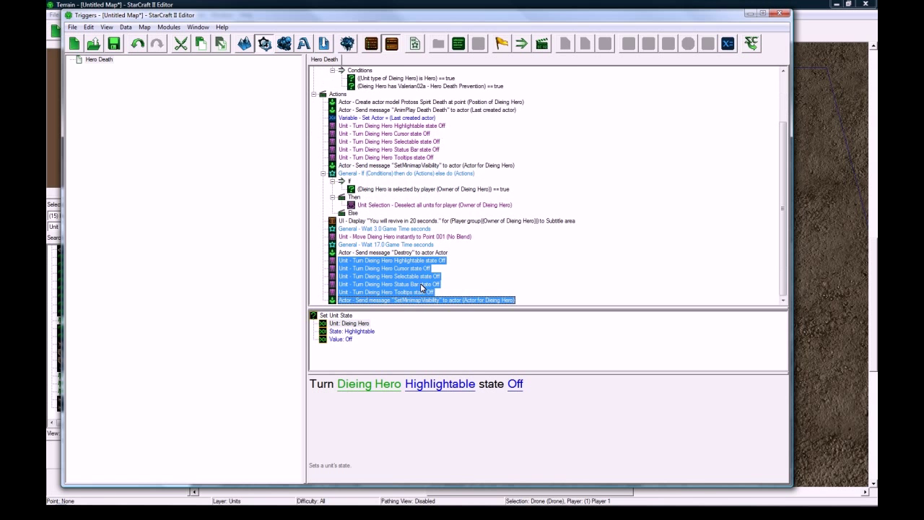
Set the copied Highlightable, Cursor and Tooltips states to On and minimap visibility Enabled
{"action": "double_click", "coordinate": [514, 384]}
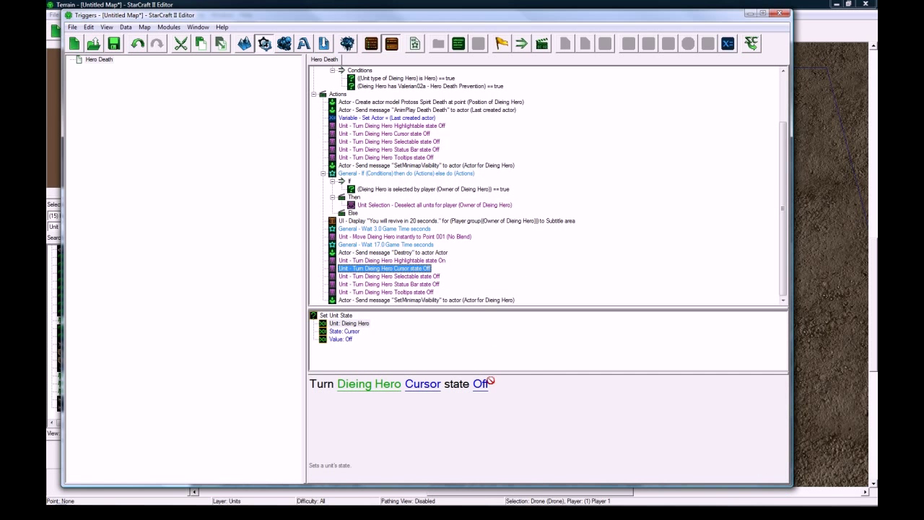
{"action": "left_click", "coordinate": [390, 276]}
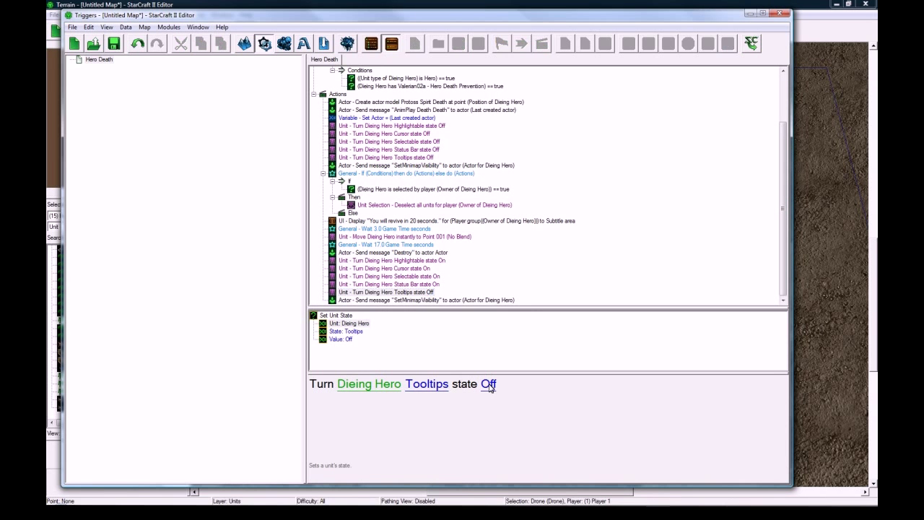
{"action": "left_click", "coordinate": [488, 384]}
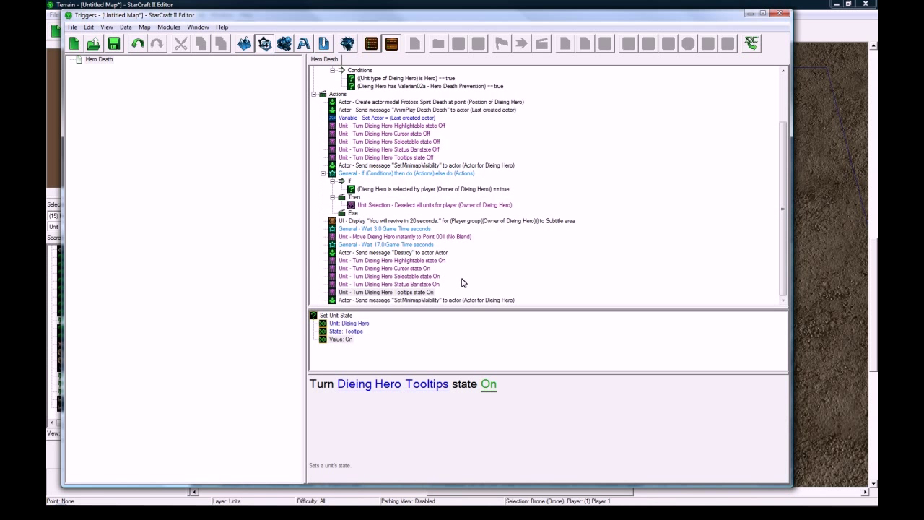
{"action": "left_click", "coordinate": [424, 299]}
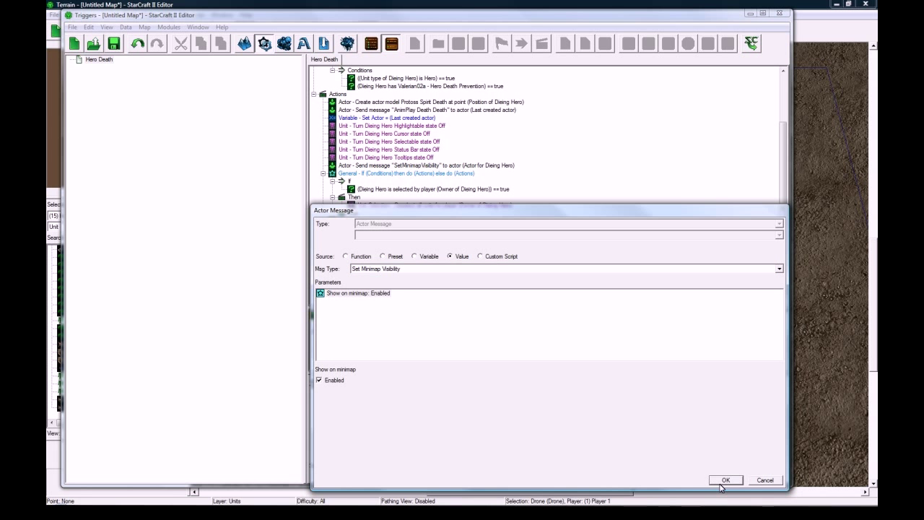
{"action": "left_click", "coordinate": [725, 479]}
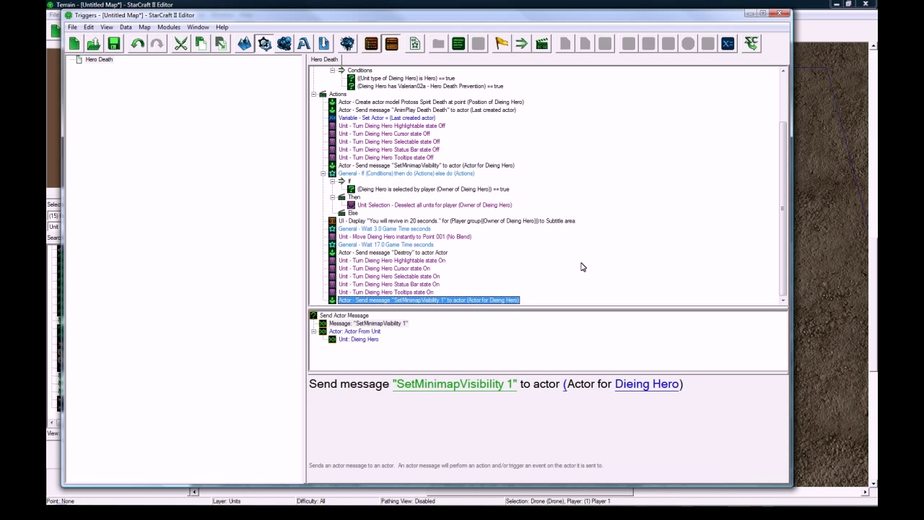
{"action": "mouse_move", "coordinate": [504, 274]}
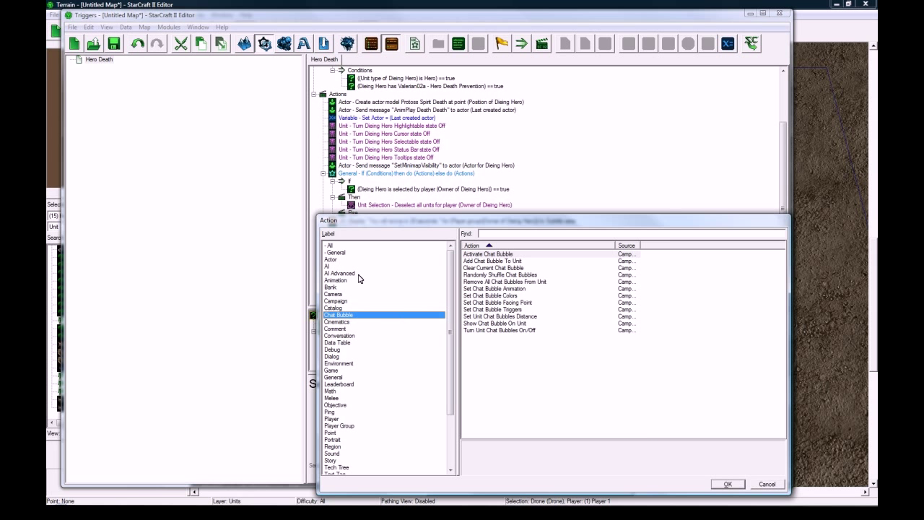
Add Pan Camera for the Dieing Hero's owner to Point 001 over 1.0 seconds
{"action": "left_click", "coordinate": [332, 295]}
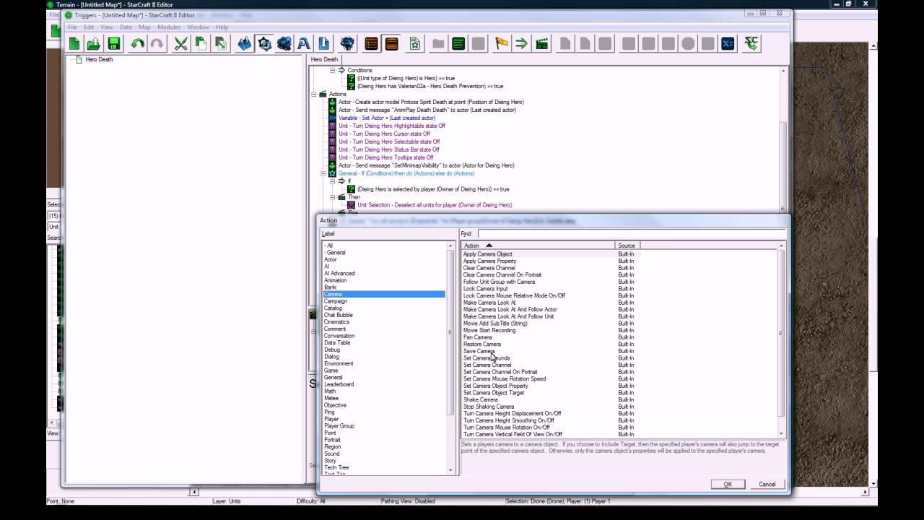
{"action": "left_click", "coordinate": [478, 338]}
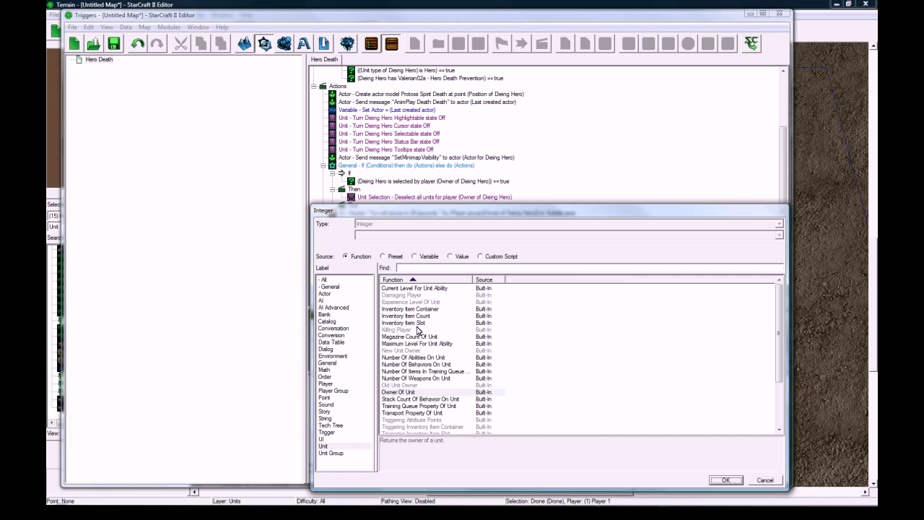
{"action": "left_click", "coordinate": [323, 445]}
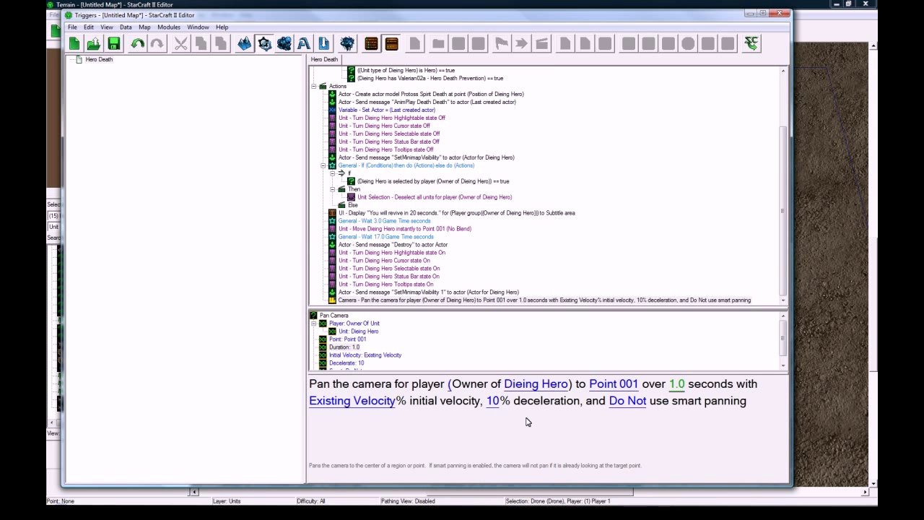
Add a Select Unit action selecting the Dieing Hero for its owner
{"action": "left_click", "coordinate": [445, 299]}
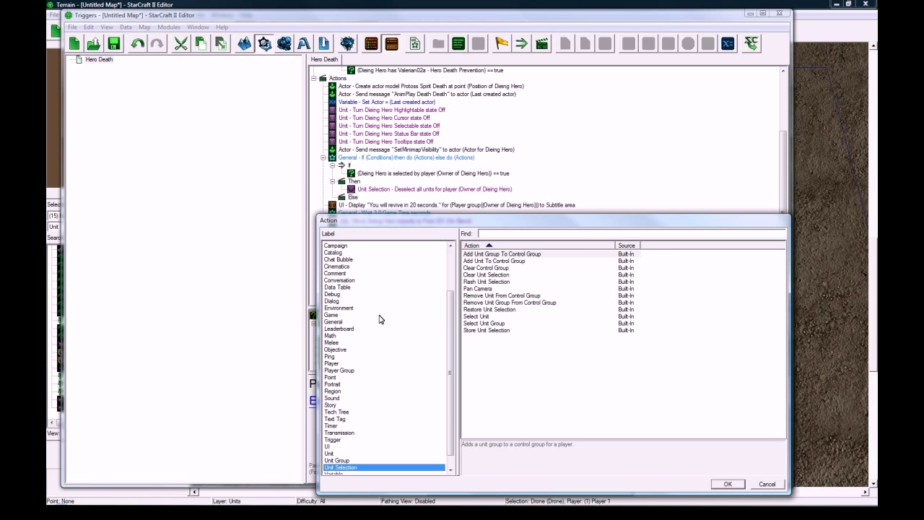
{"action": "left_click", "coordinate": [728, 483]}
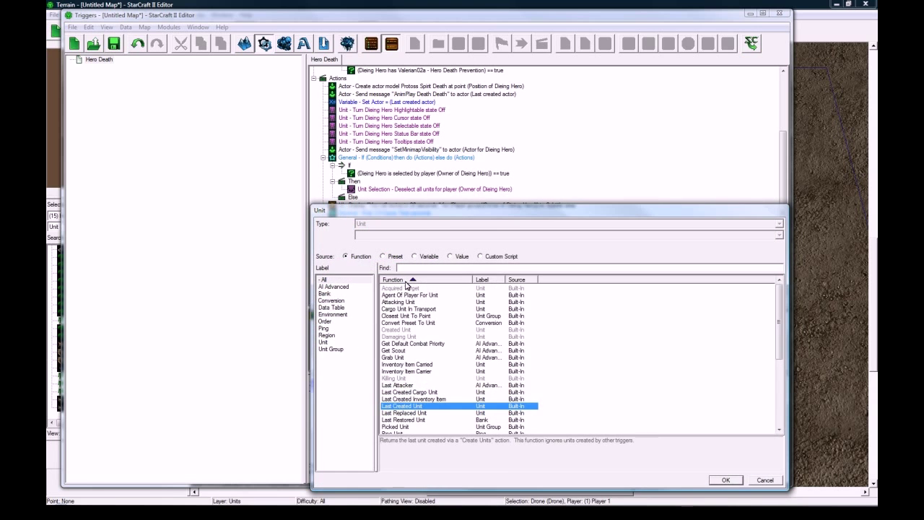
{"action": "left_click", "coordinate": [725, 480]}
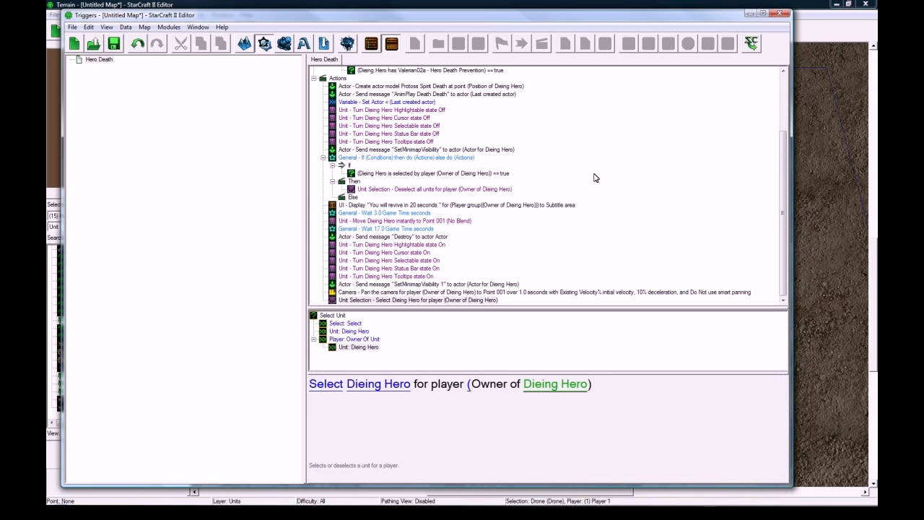
{"action": "left_click", "coordinate": [418, 299]}
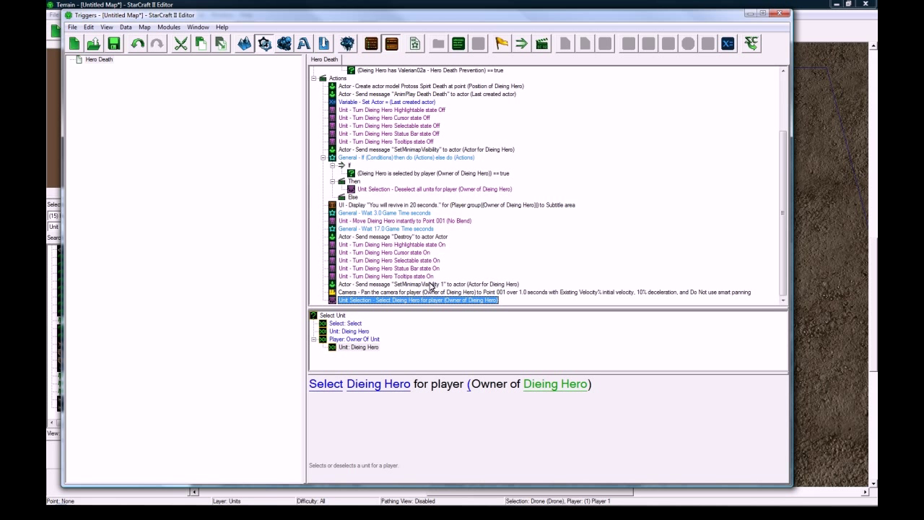
{"action": "mouse_move", "coordinate": [451, 245]}
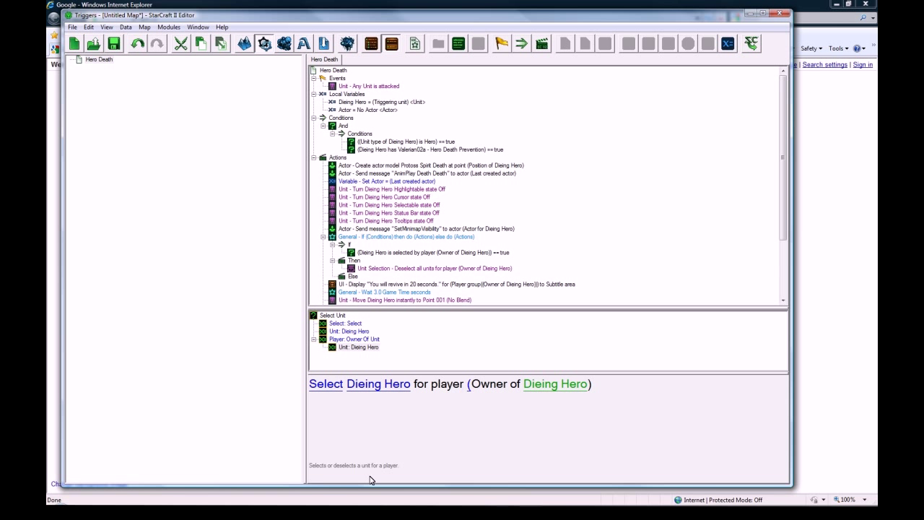
Change the Unit Has Behavior condition from Hero Death Prevention to Valerian02a - Incapacitated
{"action": "left_click", "coordinate": [425, 149]}
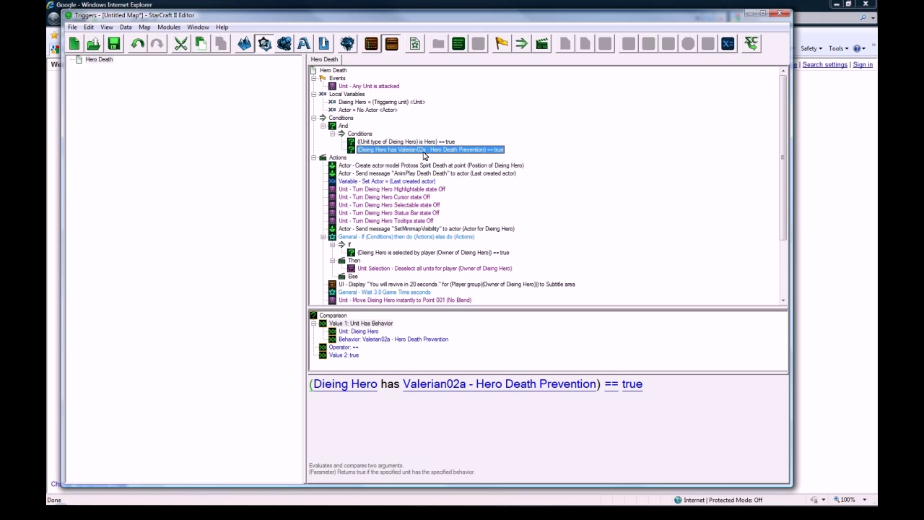
{"action": "double_click", "coordinate": [428, 149]}
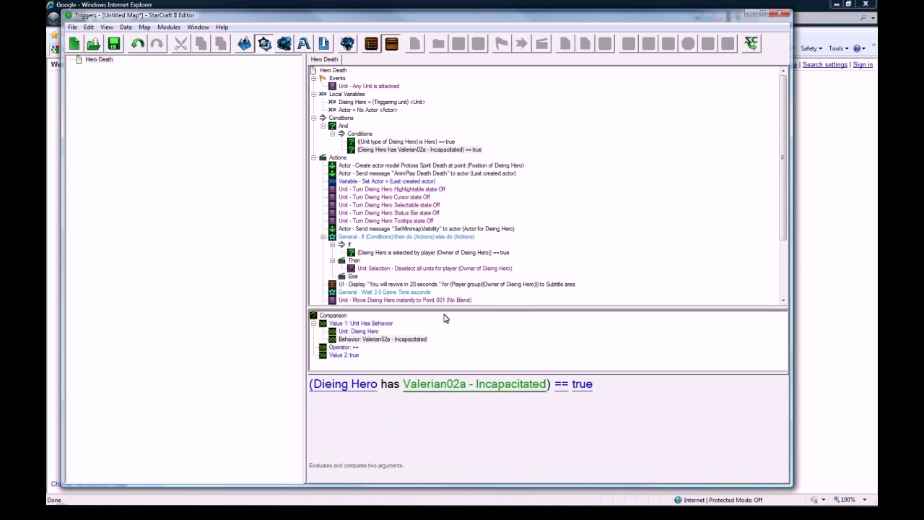
{"action": "left_click", "coordinate": [404, 149]}
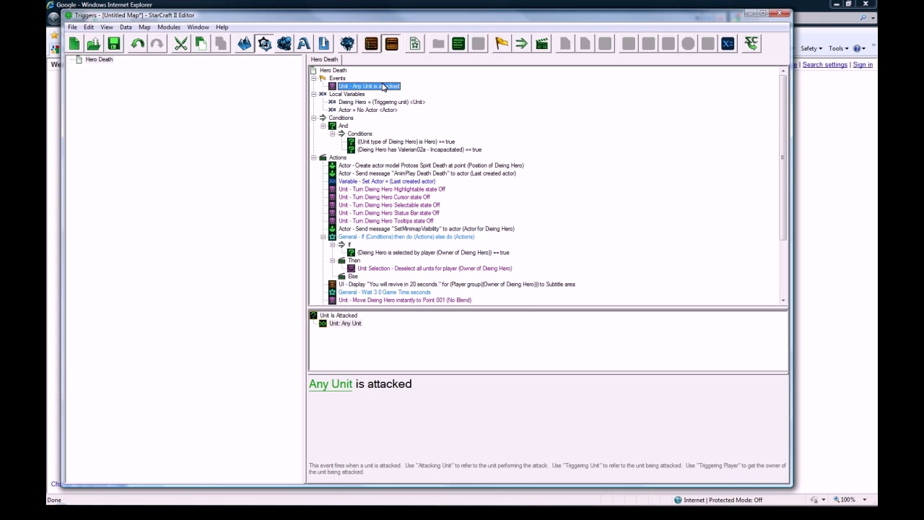
{"action": "left_click", "coordinate": [419, 149]}
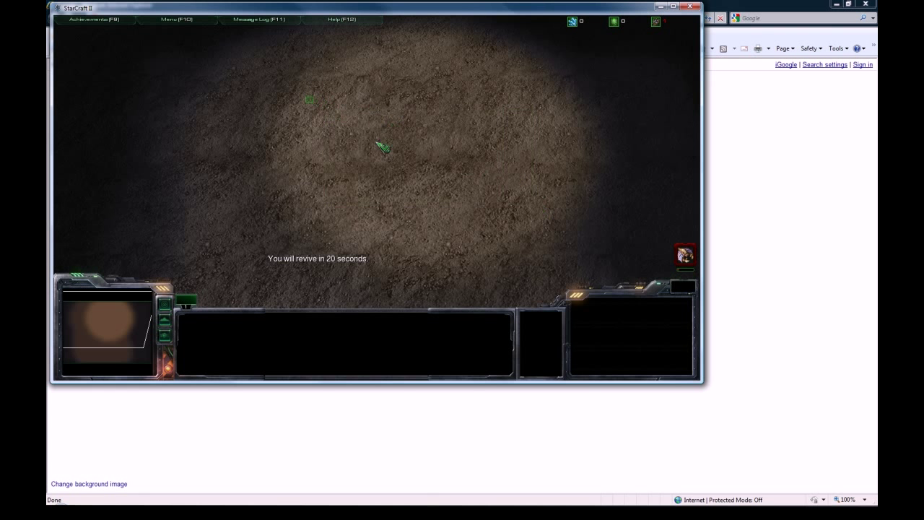
{"action": "mouse_move", "coordinate": [583, 243]}
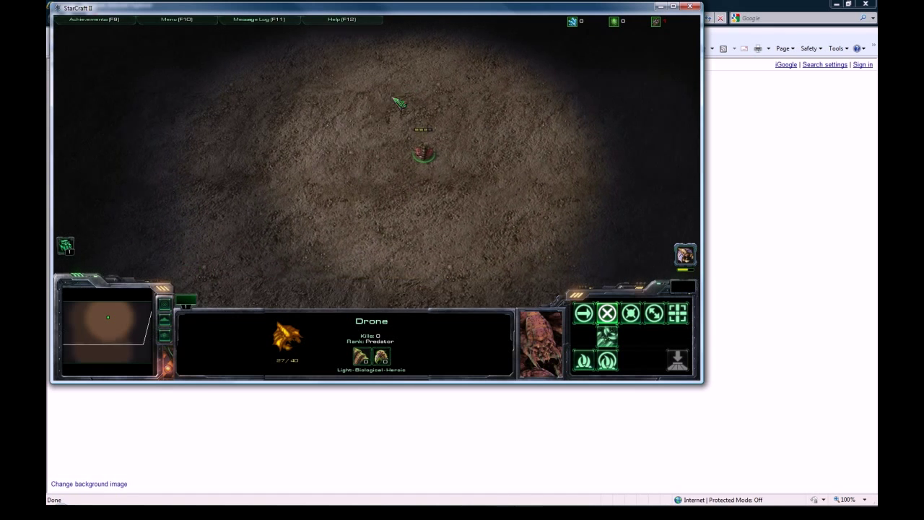
{"action": "mouse_move", "coordinate": [526, 142]}
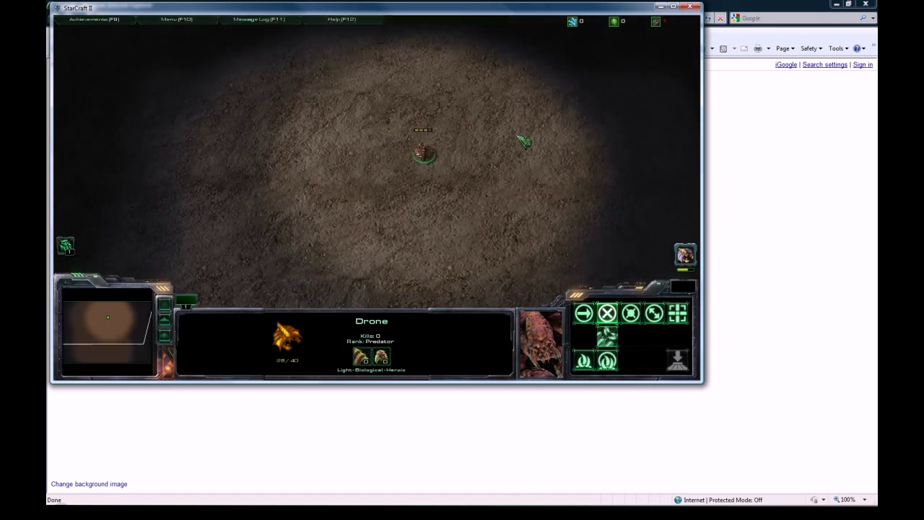